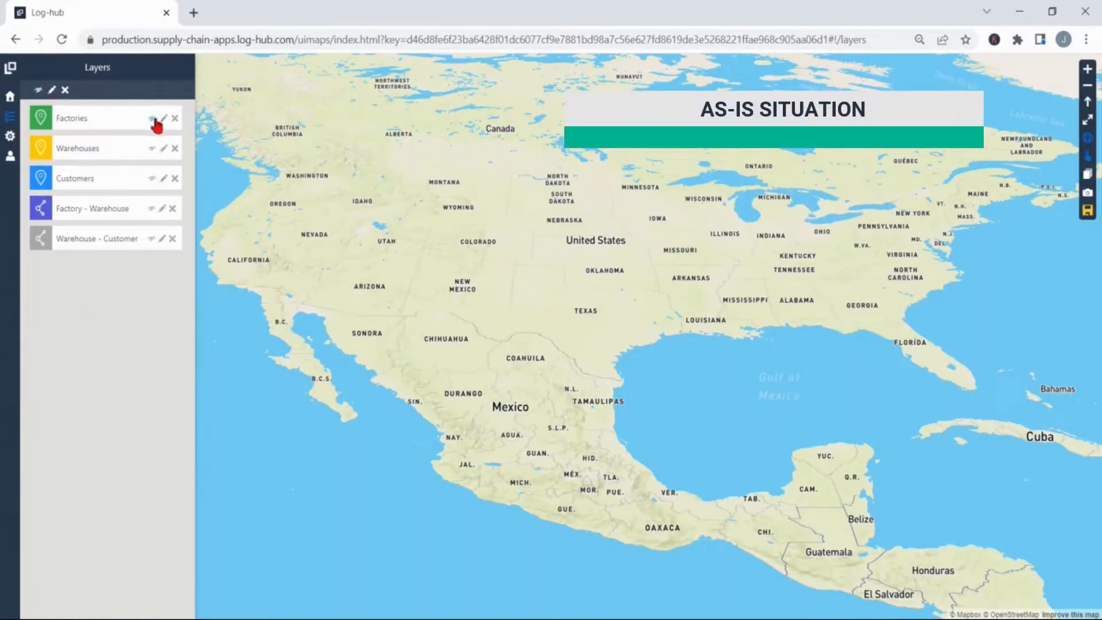
Show the Factories, Customers and Warehouses layers on the as-is situation map
{"action": "left_click", "coordinate": [151, 118]}
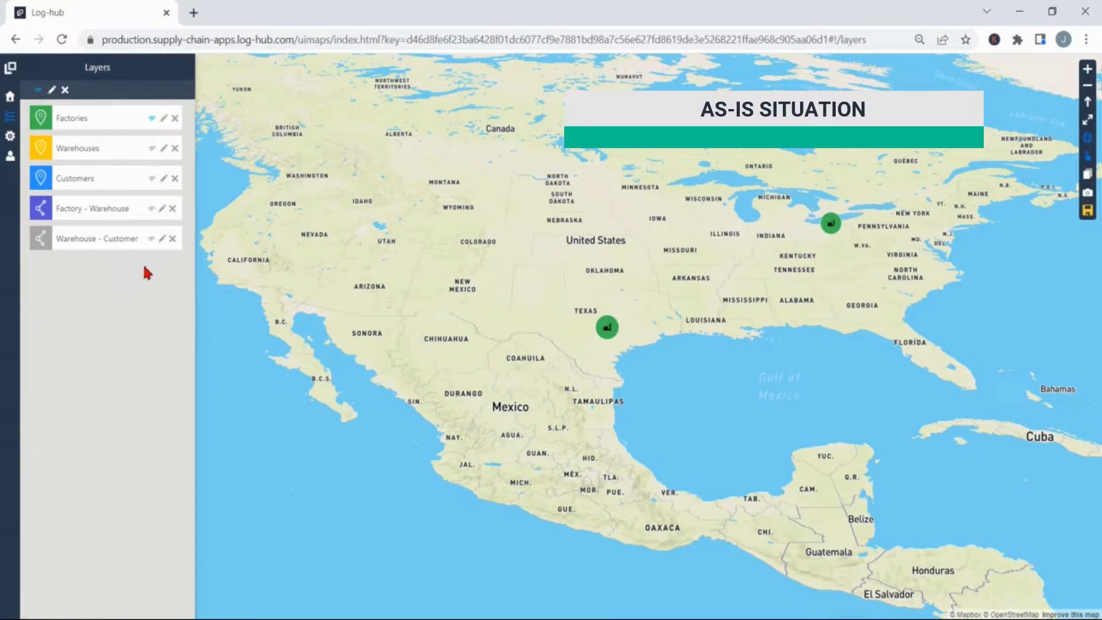
{"action": "mouse_move", "coordinate": [158, 172]}
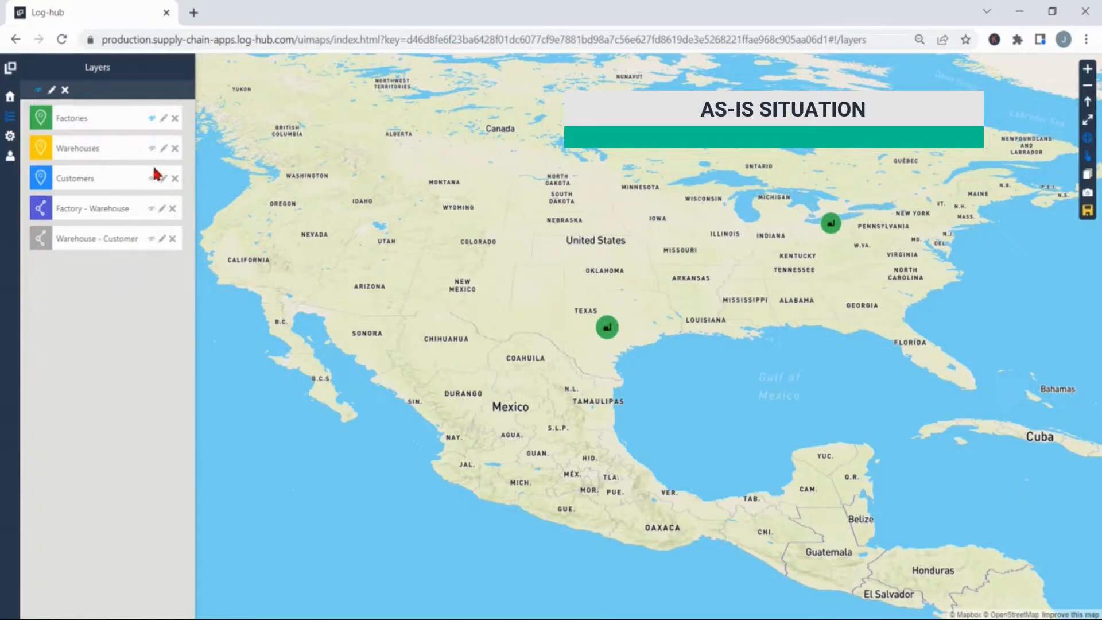
{"action": "left_click", "coordinate": [151, 148]}
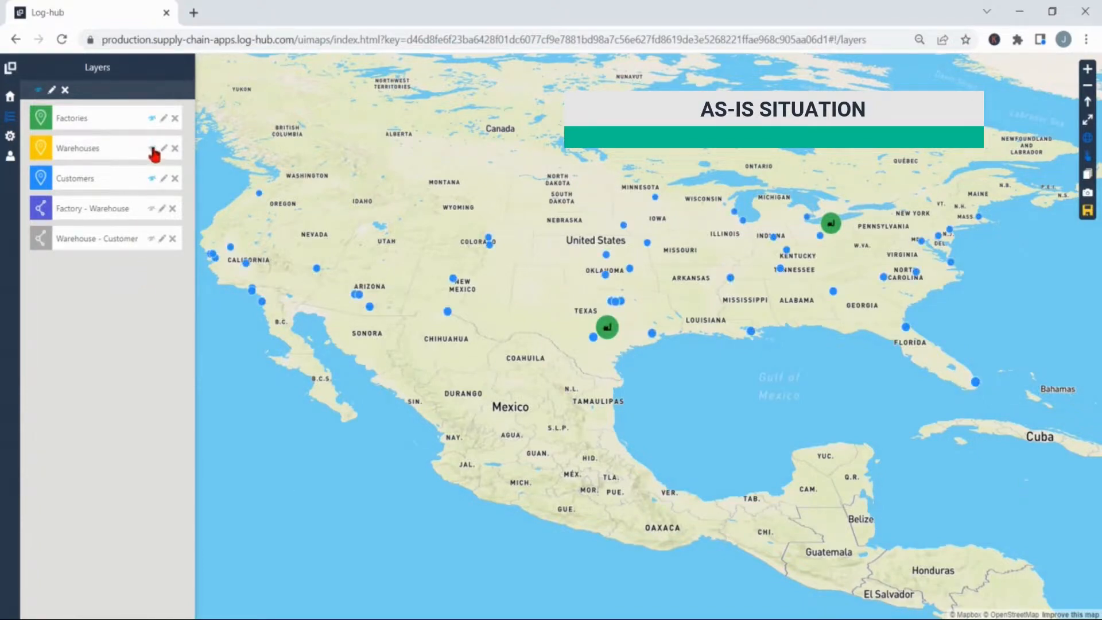
{"action": "left_click", "coordinate": [151, 148]}
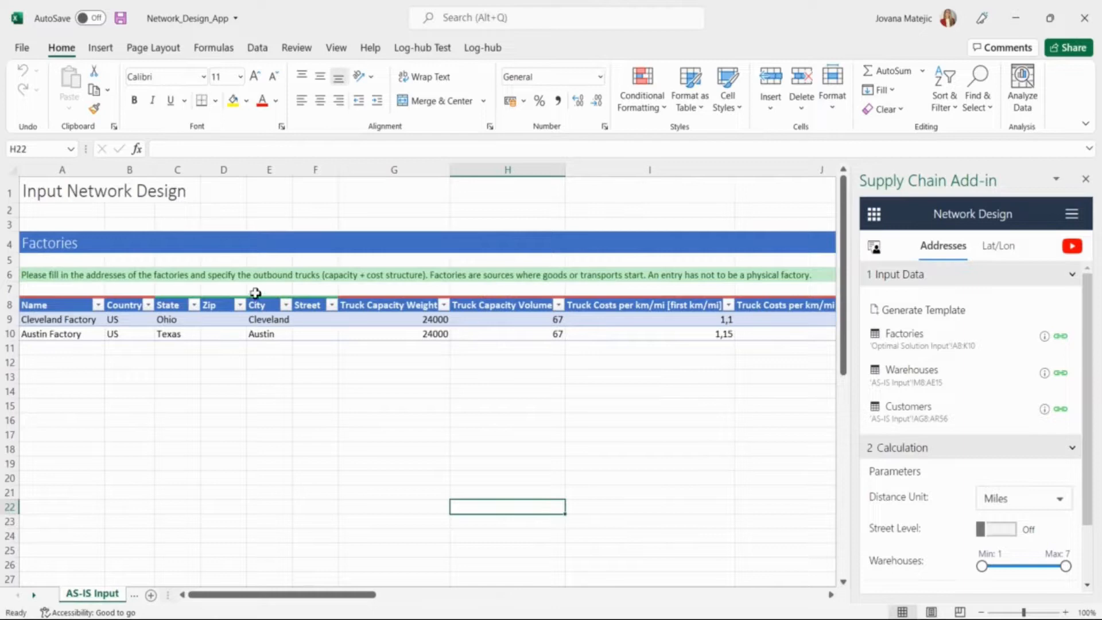
{"action": "mouse_move", "coordinate": [415, 309]}
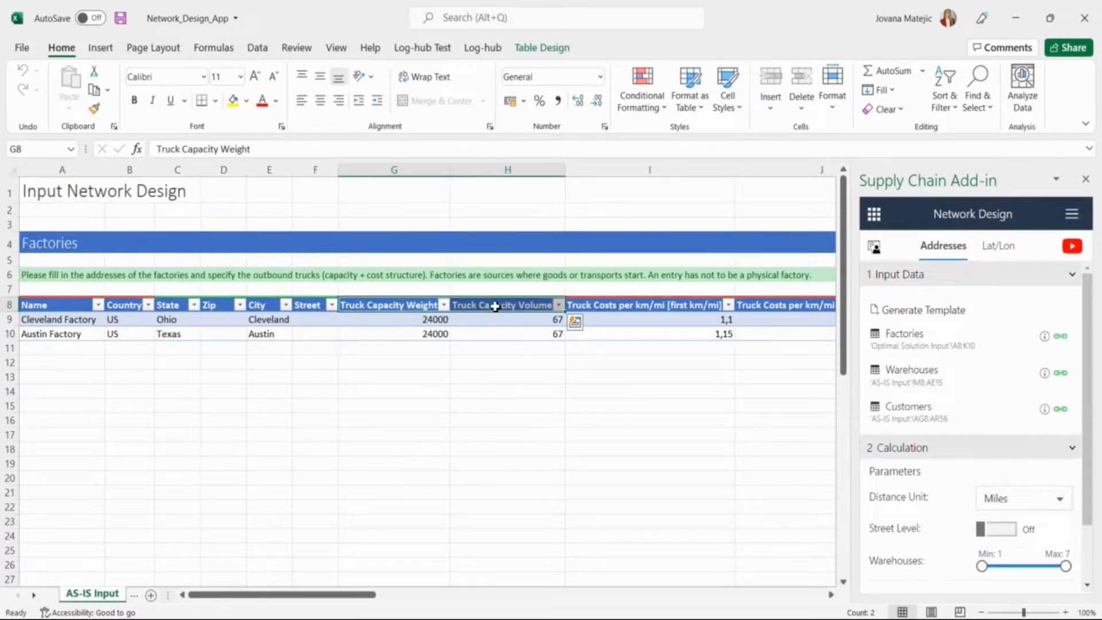
{"action": "left_click_drag", "start_coordinate": [281, 594], "coordinate": [394, 594]}
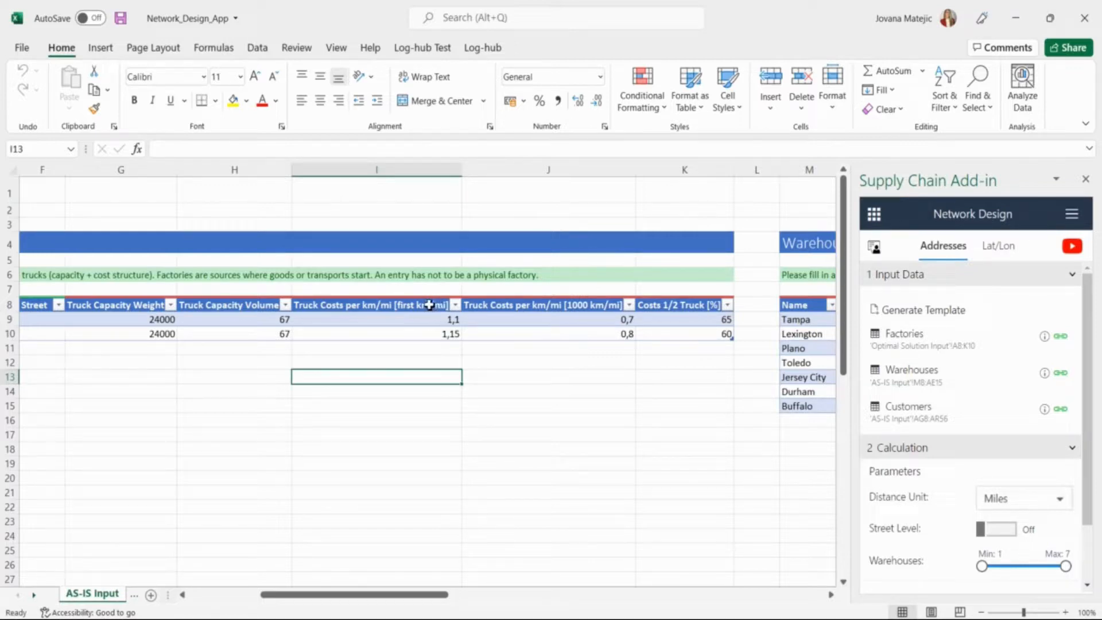
{"action": "left_click", "coordinate": [372, 305]}
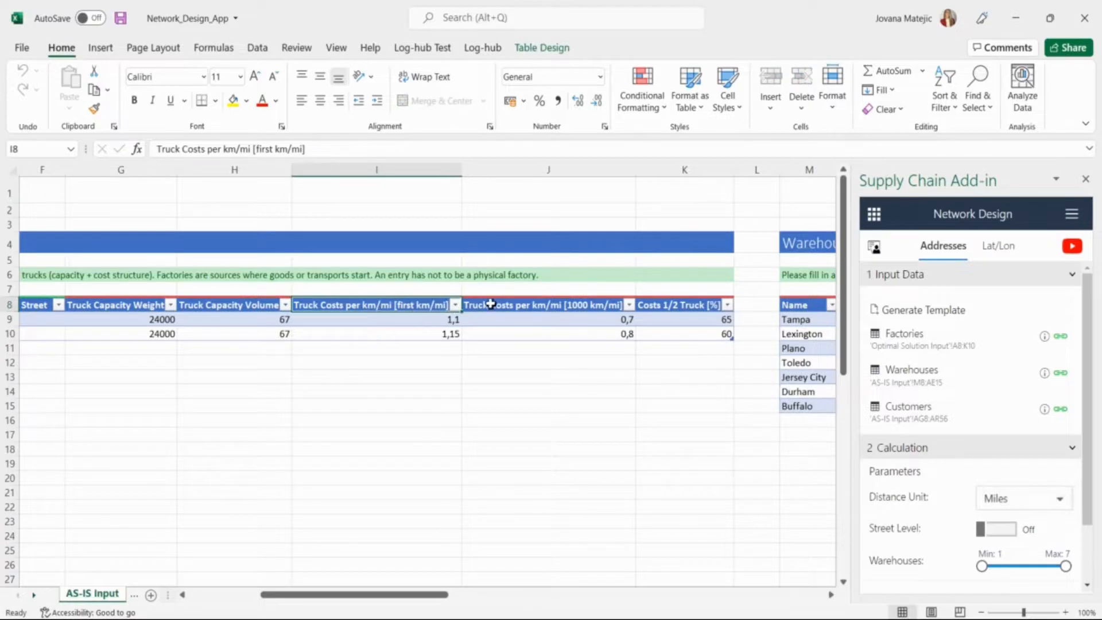
{"action": "left_click", "coordinate": [541, 305]}
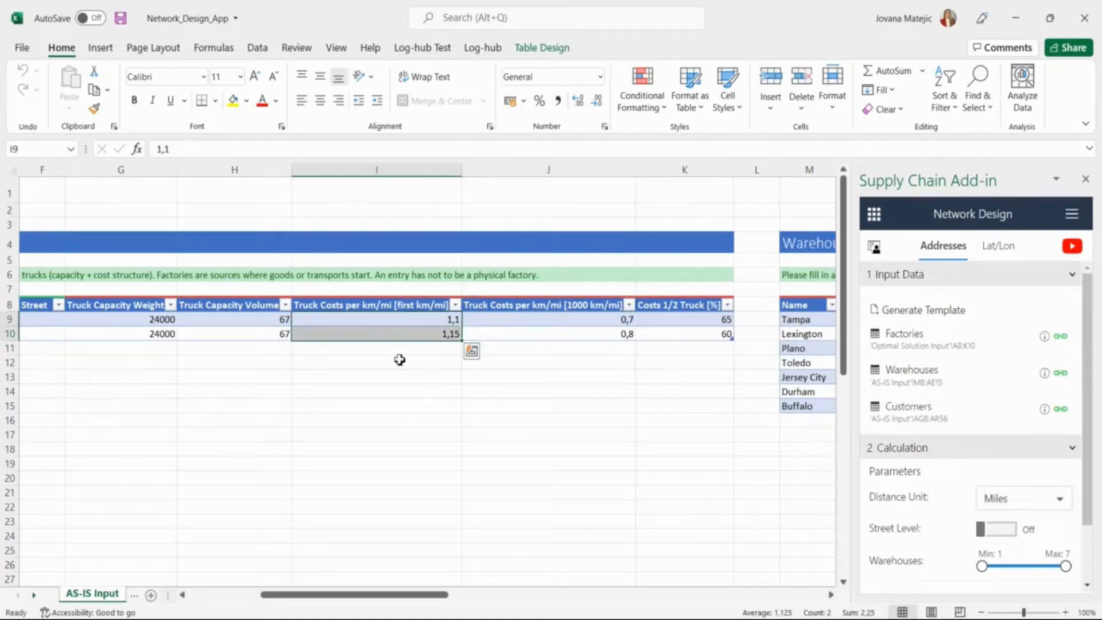
{"action": "left_click", "coordinate": [548, 320]}
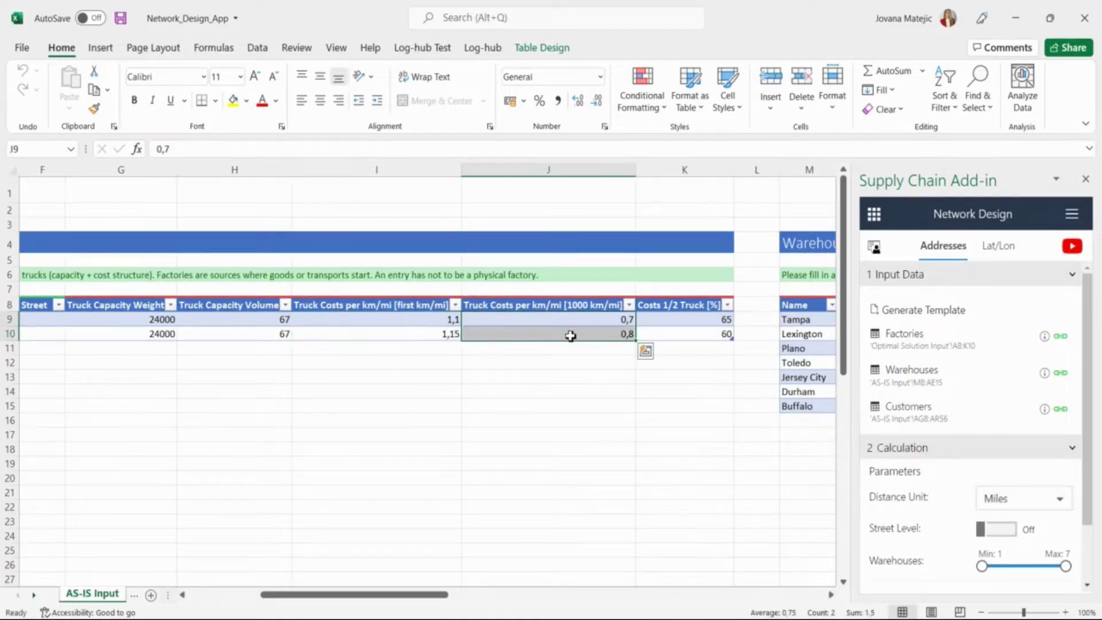
{"action": "left_click", "coordinate": [569, 364]}
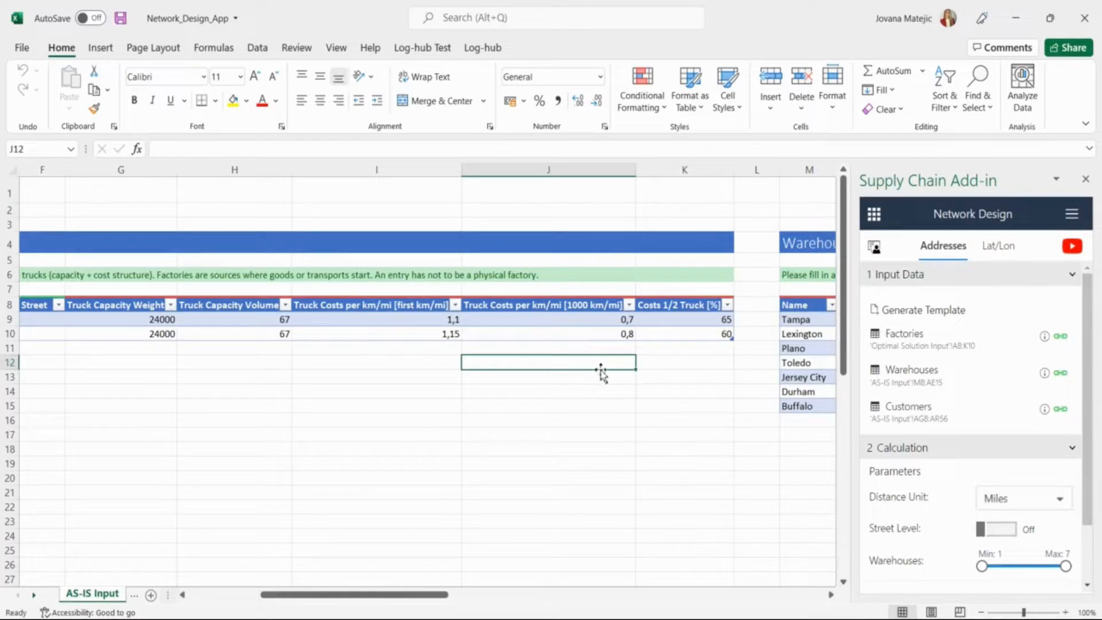
{"action": "left_click", "coordinate": [678, 305]}
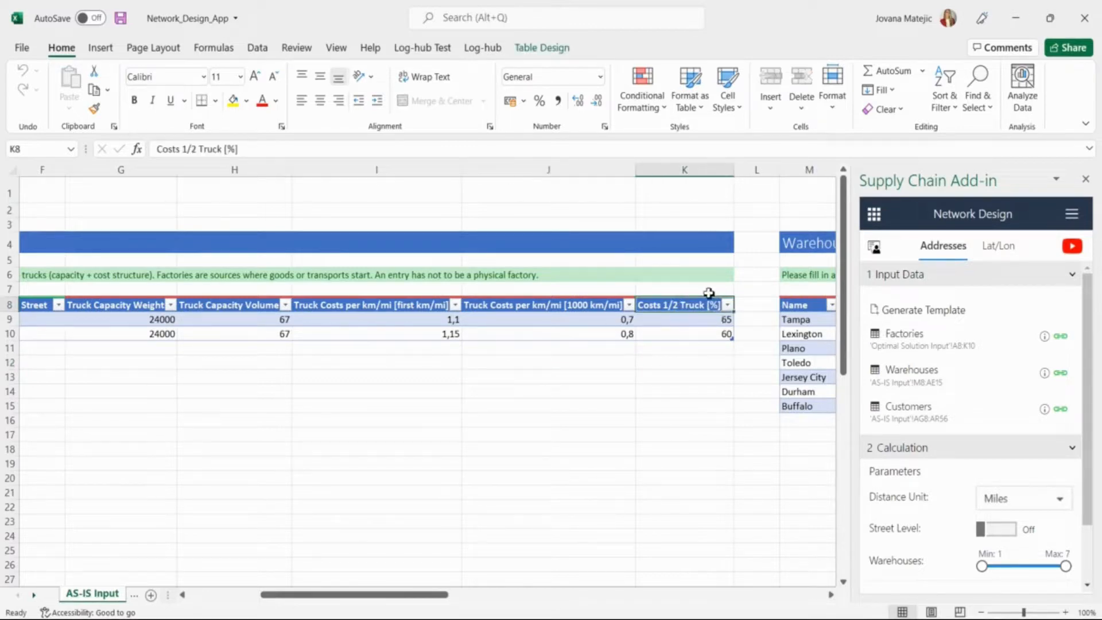
{"action": "left_click", "coordinate": [713, 319]}
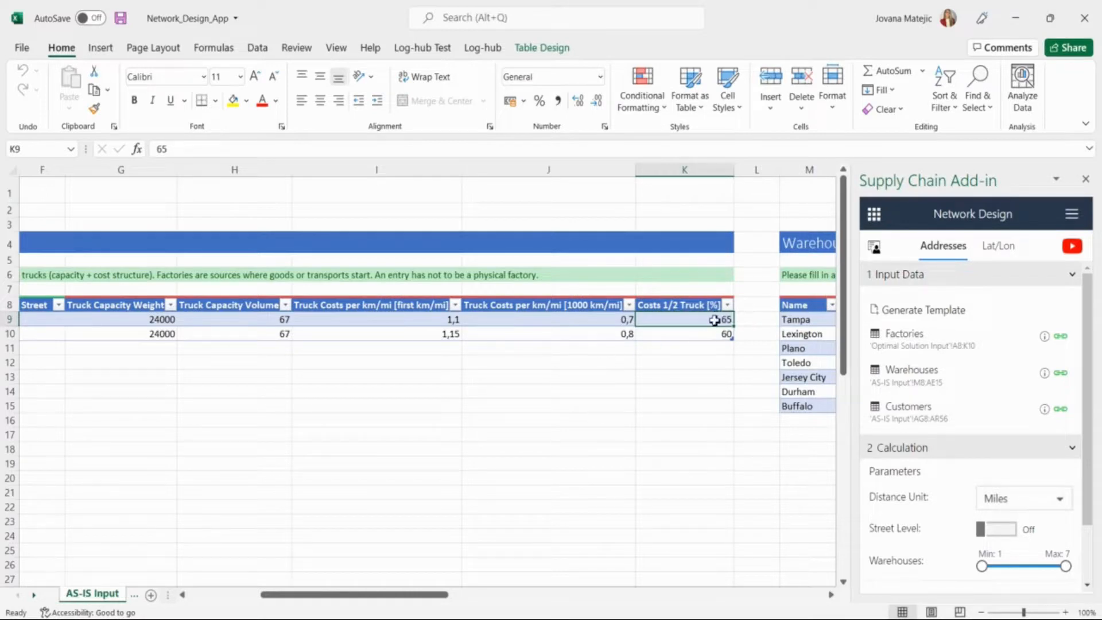
{"action": "type", "text": "50+"}
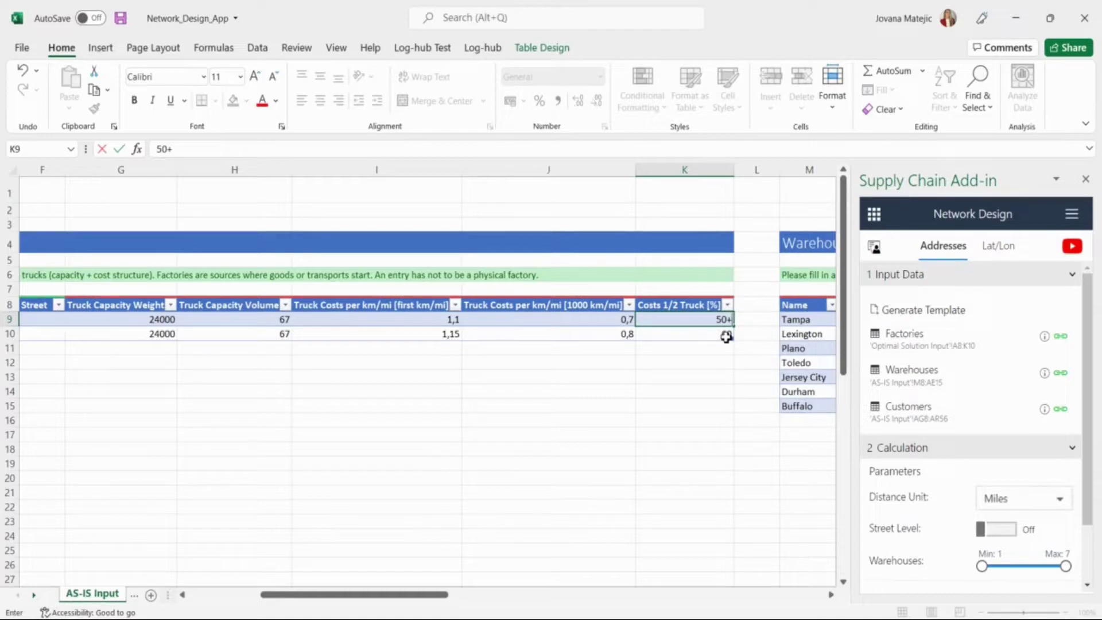
{"action": "type", "text": "1"}
{"action": "left_click", "coordinate": [685, 334]}
{"action": "type", "text": "60"}
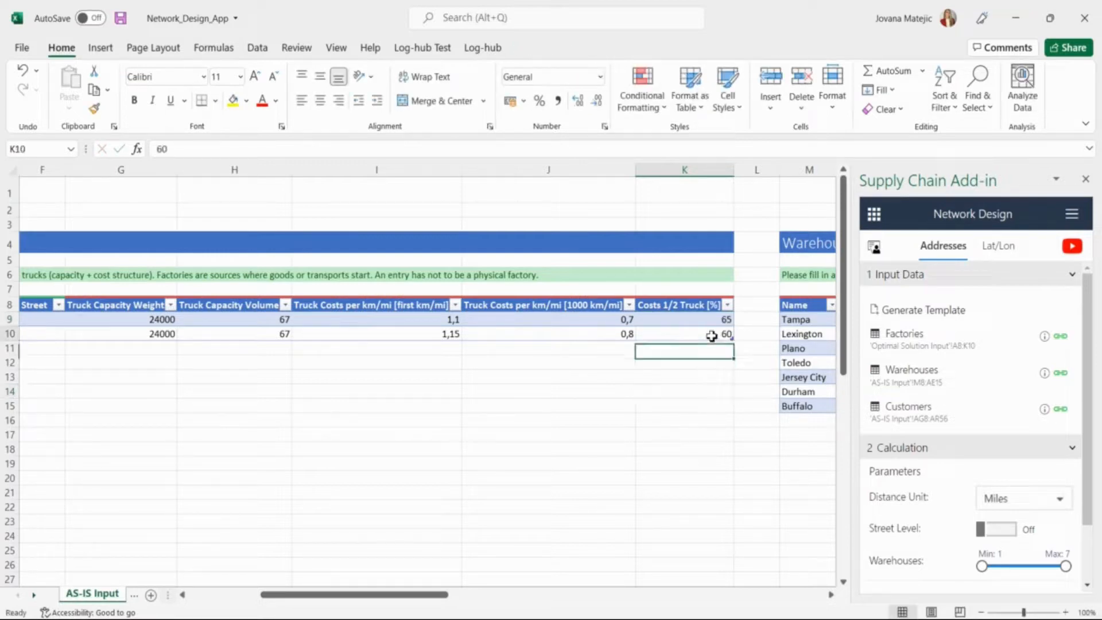
{"action": "type", "text": "50"}
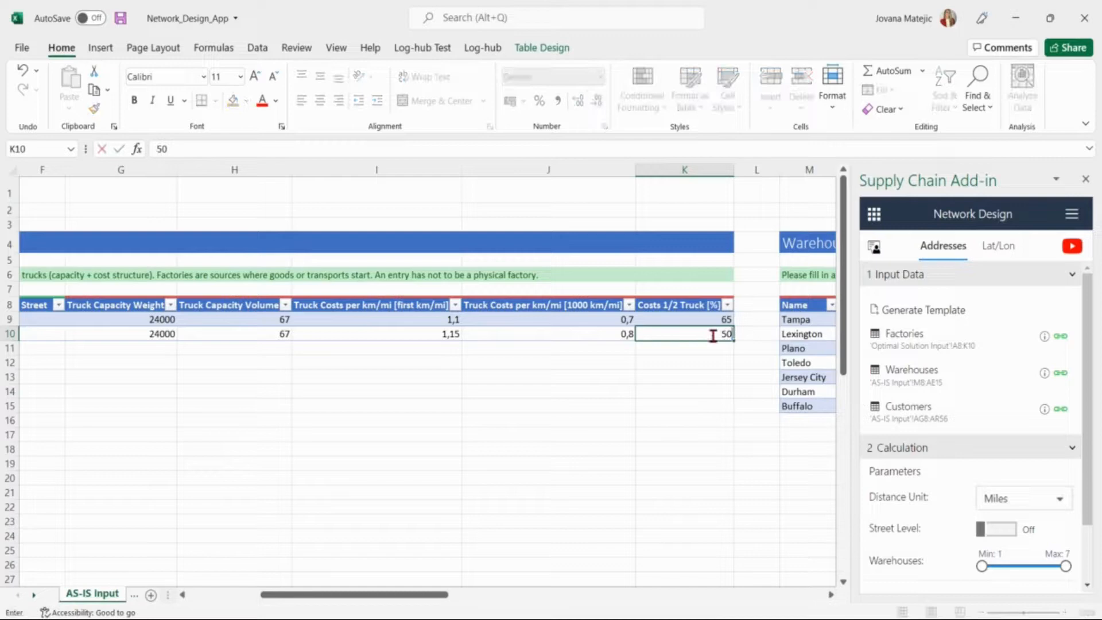
{"action": "type", "text": "+10"}
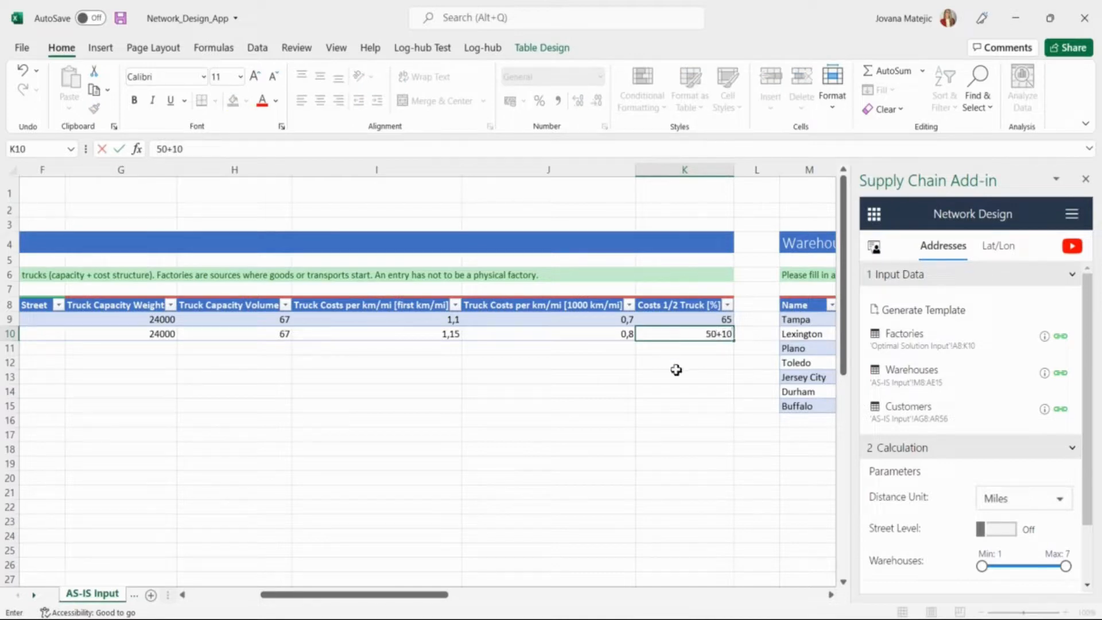
{"action": "type", "text": "60"}
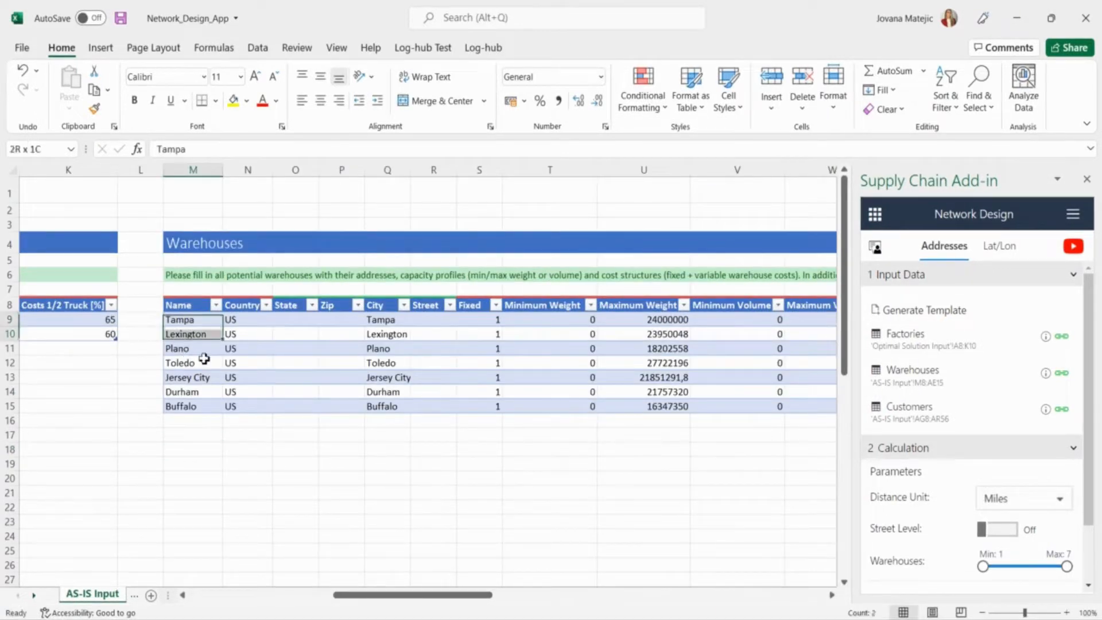
Highlight, then deselect, the seven warehouse names and their Fixed values
{"action": "left_click", "coordinate": [192, 319]}
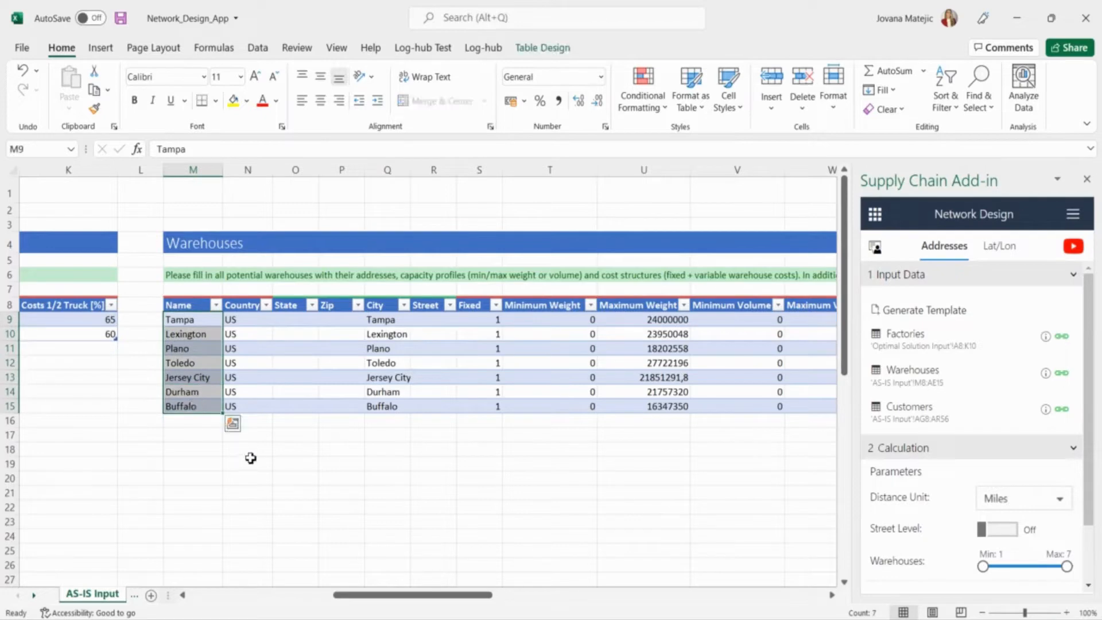
{"action": "left_click", "coordinate": [248, 463]}
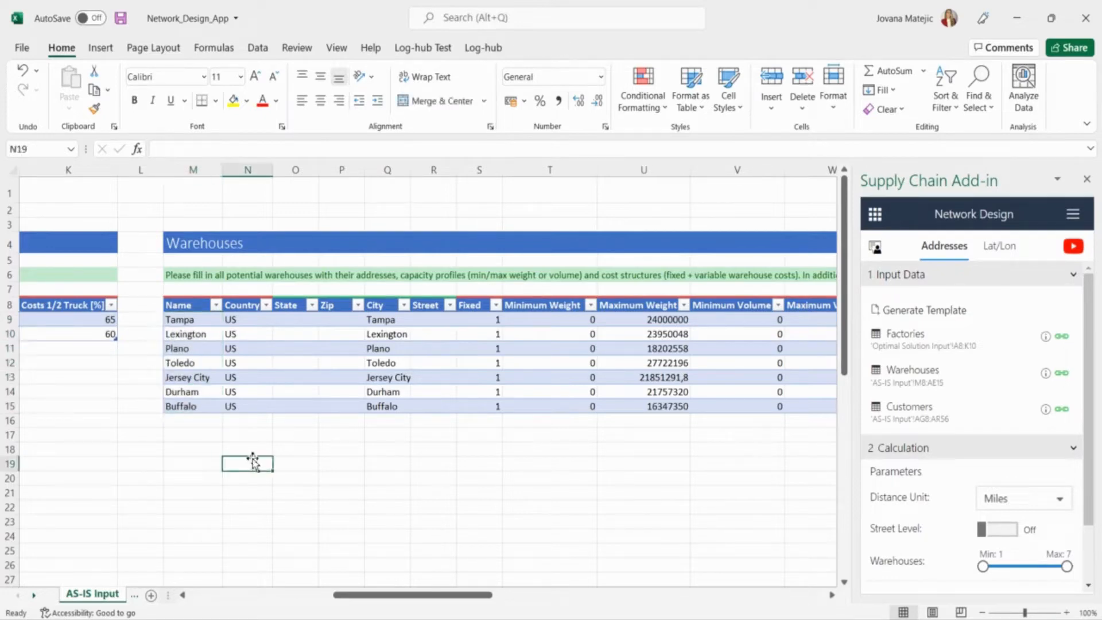
{"action": "mouse_move", "coordinate": [484, 321]}
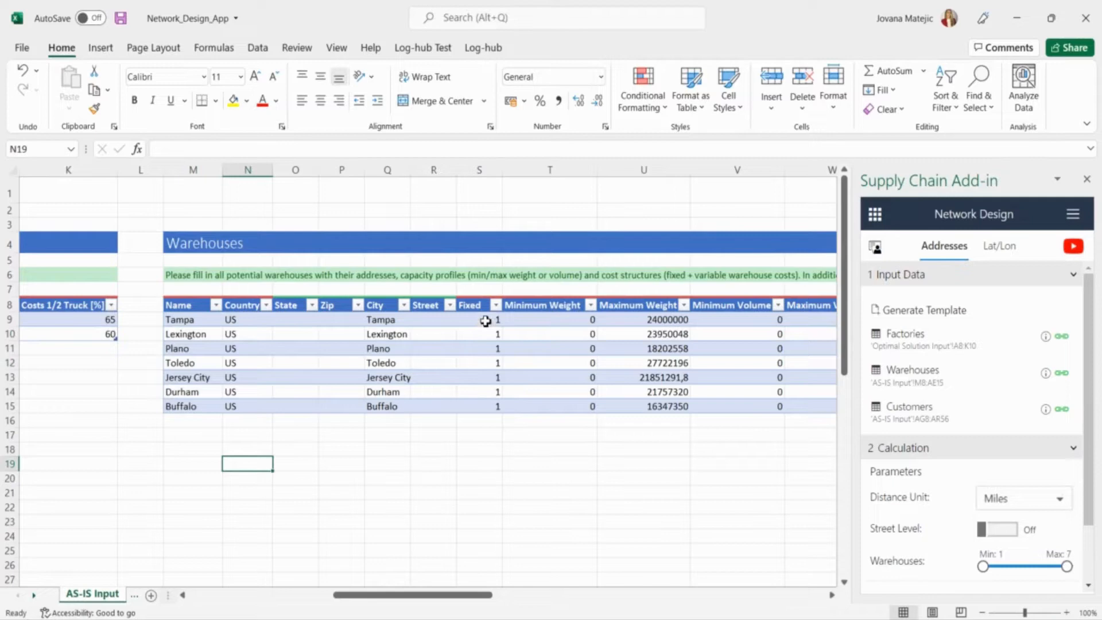
{"action": "left_click", "coordinate": [484, 320]}
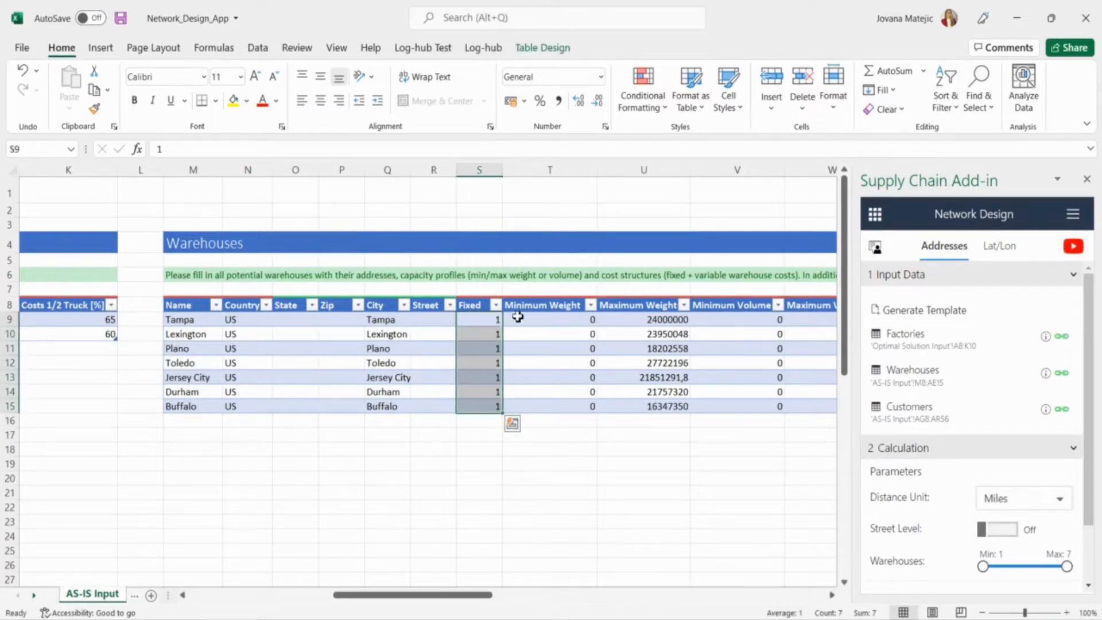
{"action": "left_click", "coordinate": [433, 435]}
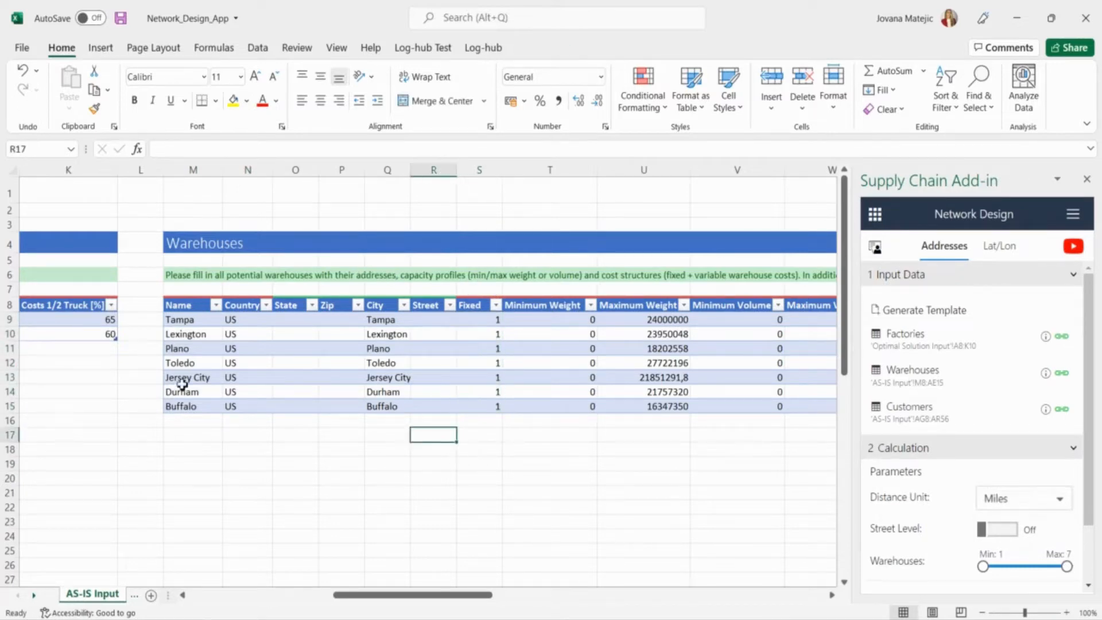
{"action": "mouse_move", "coordinate": [487, 584]}
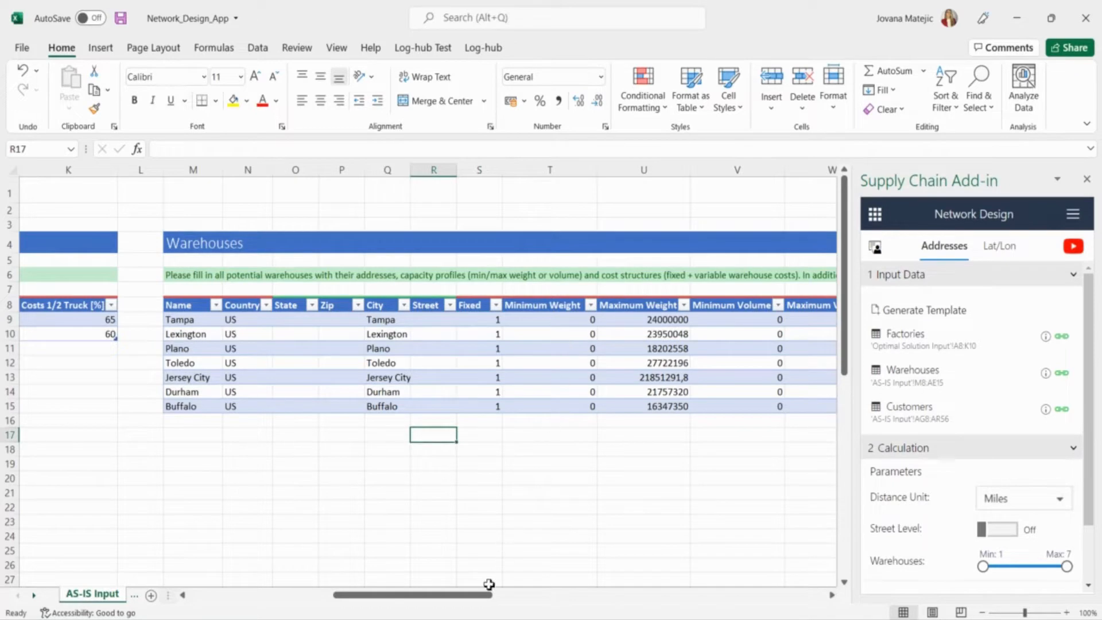
Point out the warehouses' Maximum Volume and Fixed Costs columns, then reach the Customers table
{"action": "scroll", "scroll_direction": "right", "scroll_amount": 3}
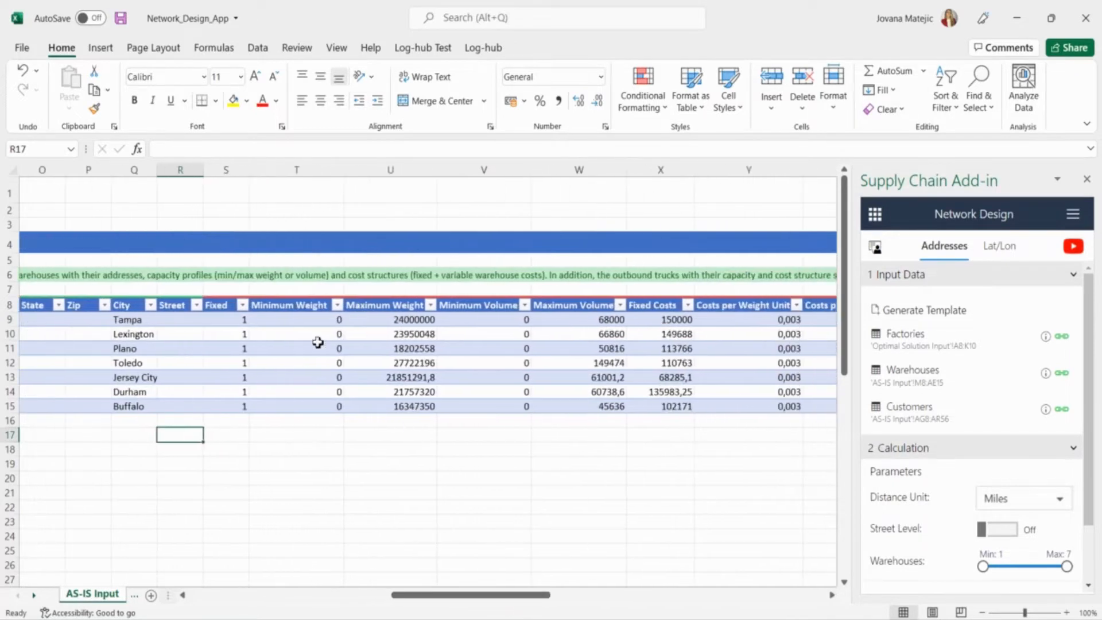
{"action": "left_click", "coordinate": [289, 305]}
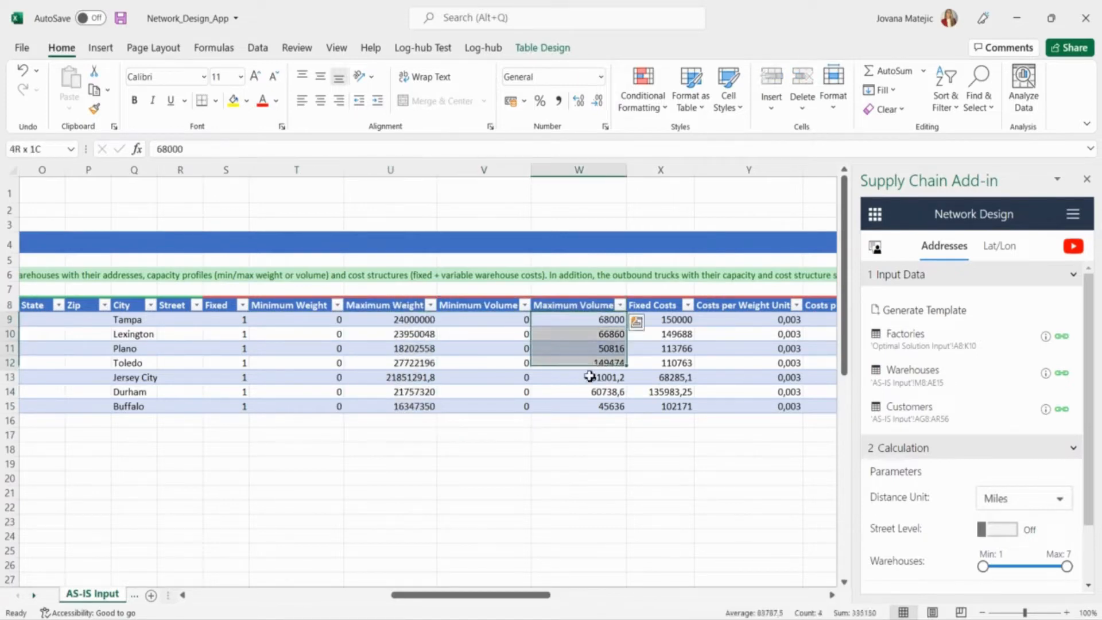
{"action": "left_click", "coordinate": [652, 305]}
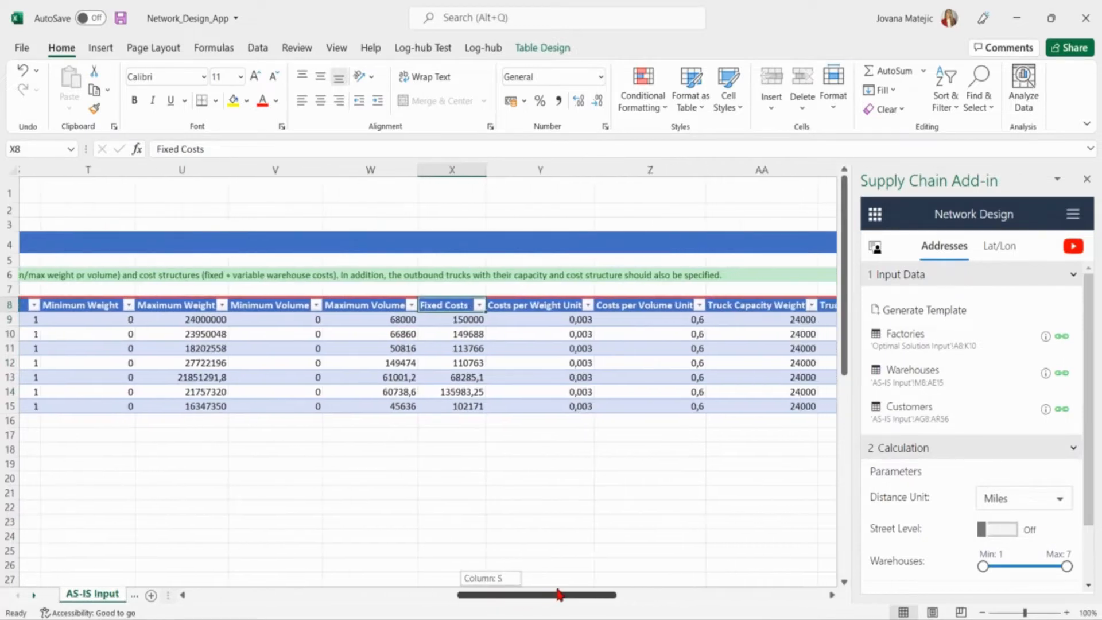
{"action": "scroll", "scroll_direction": "left", "scroll_amount": 3}
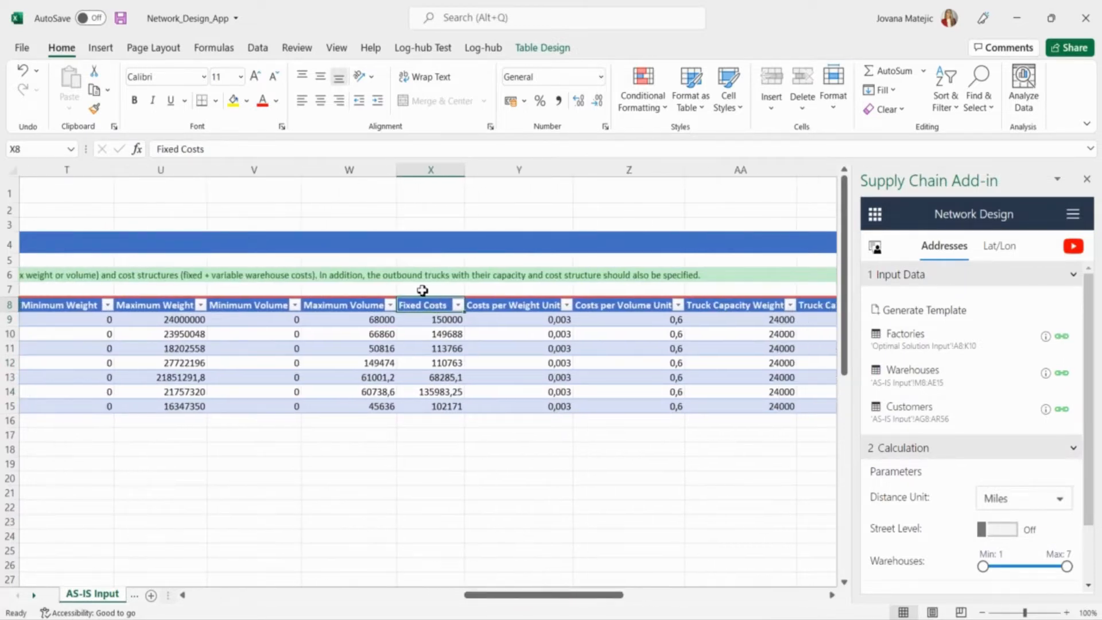
{"action": "mouse_move", "coordinate": [505, 308]}
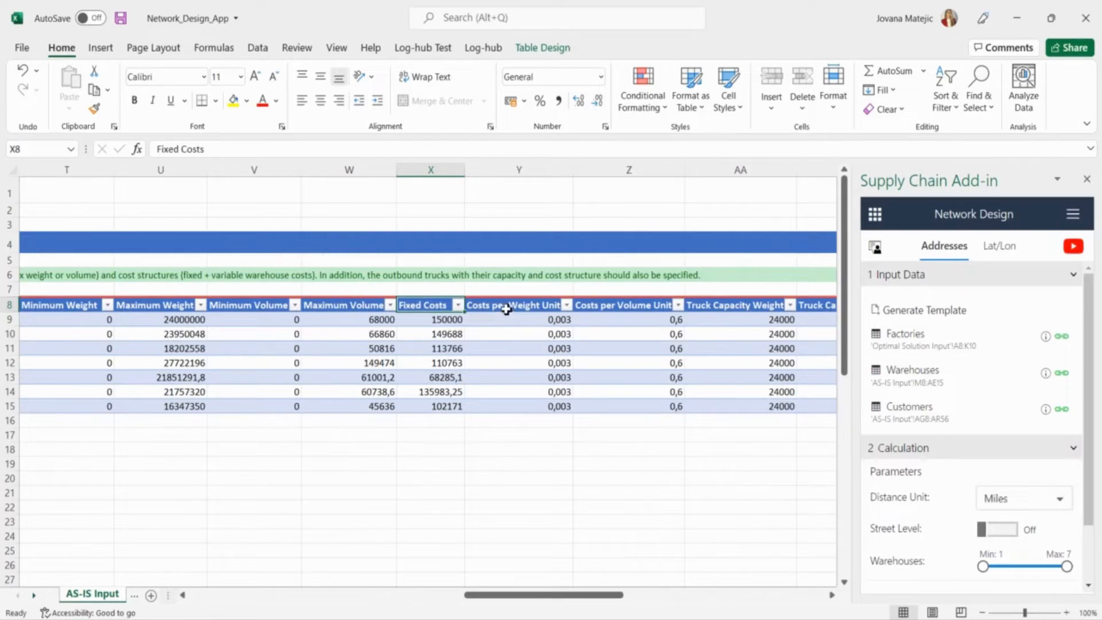
{"action": "left_click", "coordinate": [513, 305]}
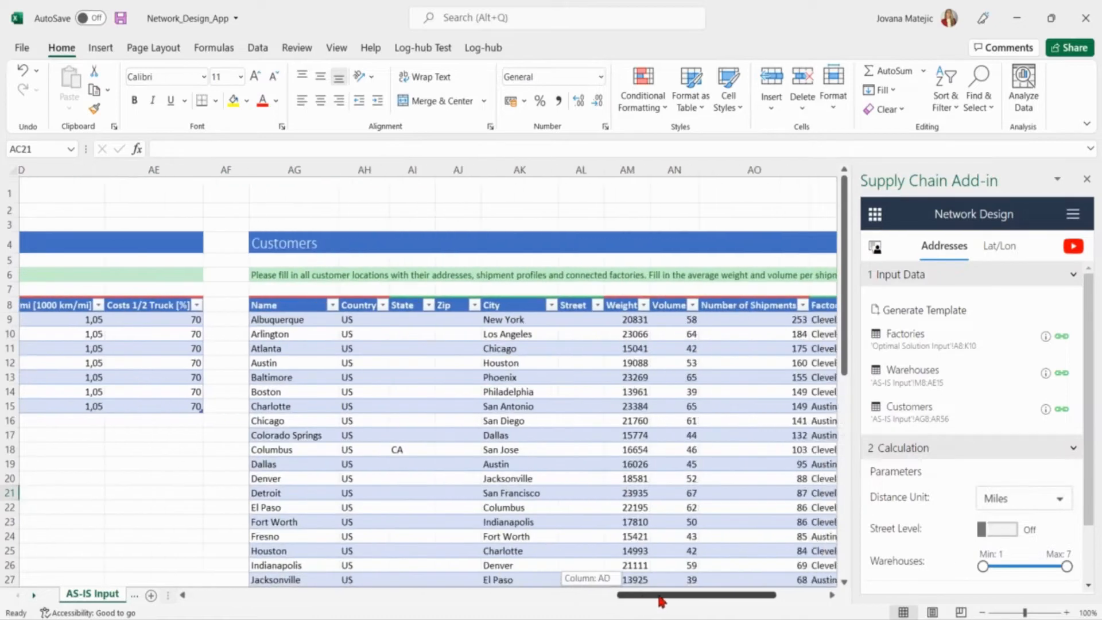
Point out the customers' Volume and Number of Shipments columns while scrolling across the sheet
{"action": "scroll", "scroll_direction": "right", "scroll_amount": 3}
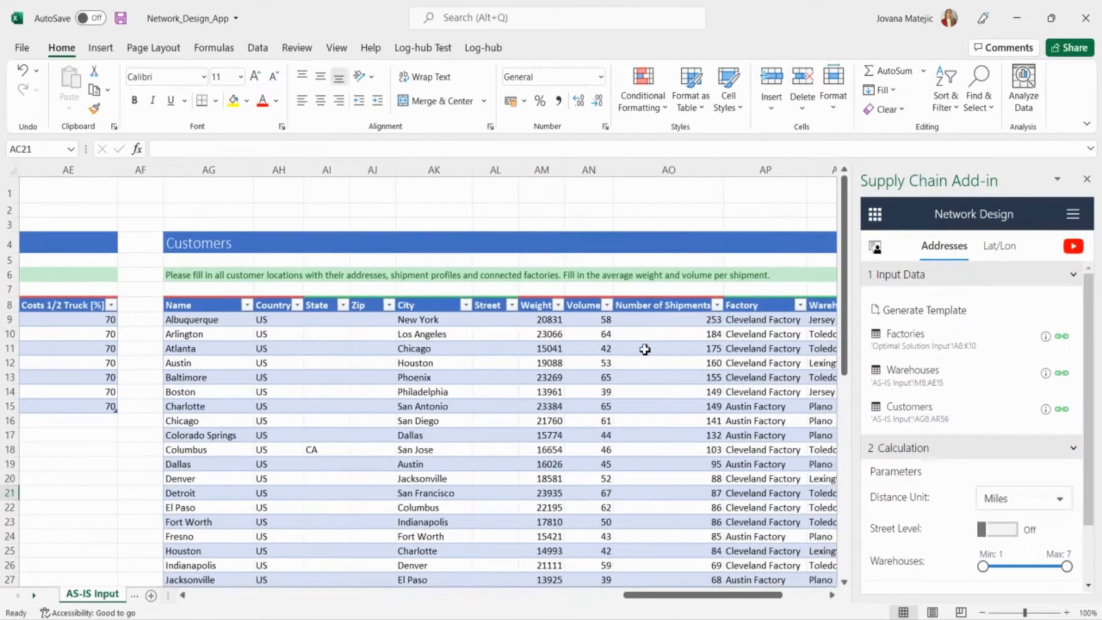
{"action": "left_click", "coordinate": [583, 305]}
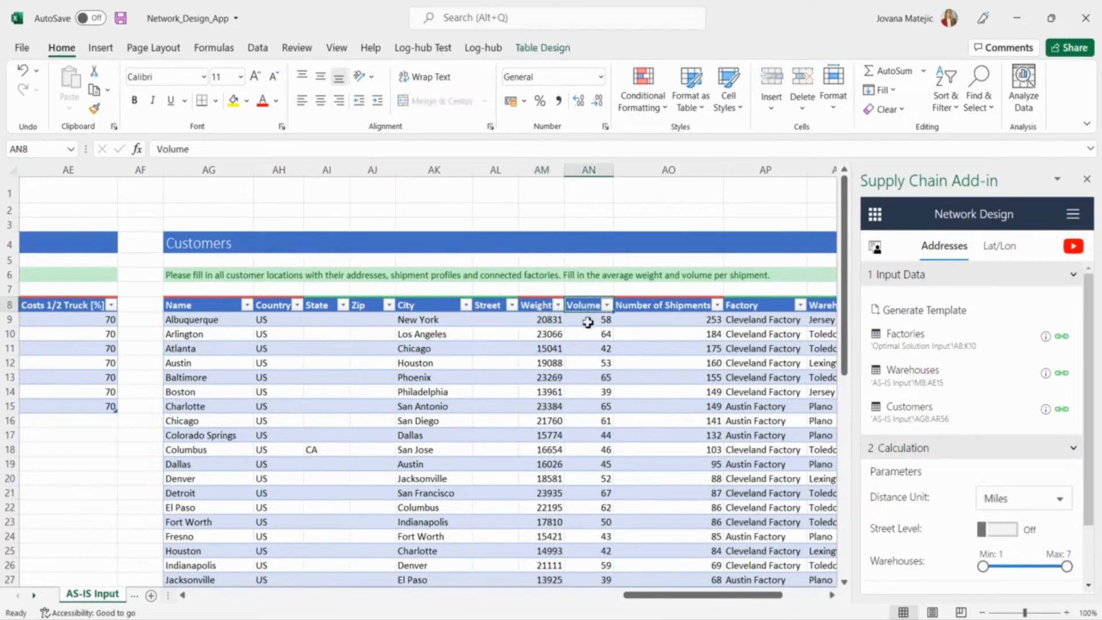
{"action": "left_click", "coordinate": [664, 305]}
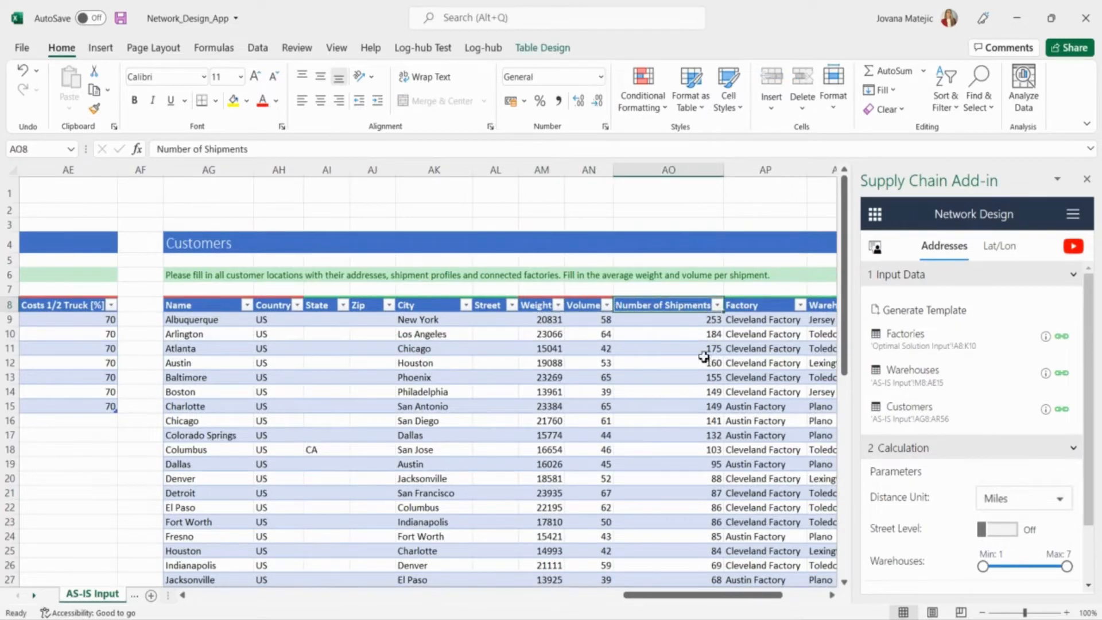
{"action": "scroll", "scroll_direction": "right", "scroll_amount": 3}
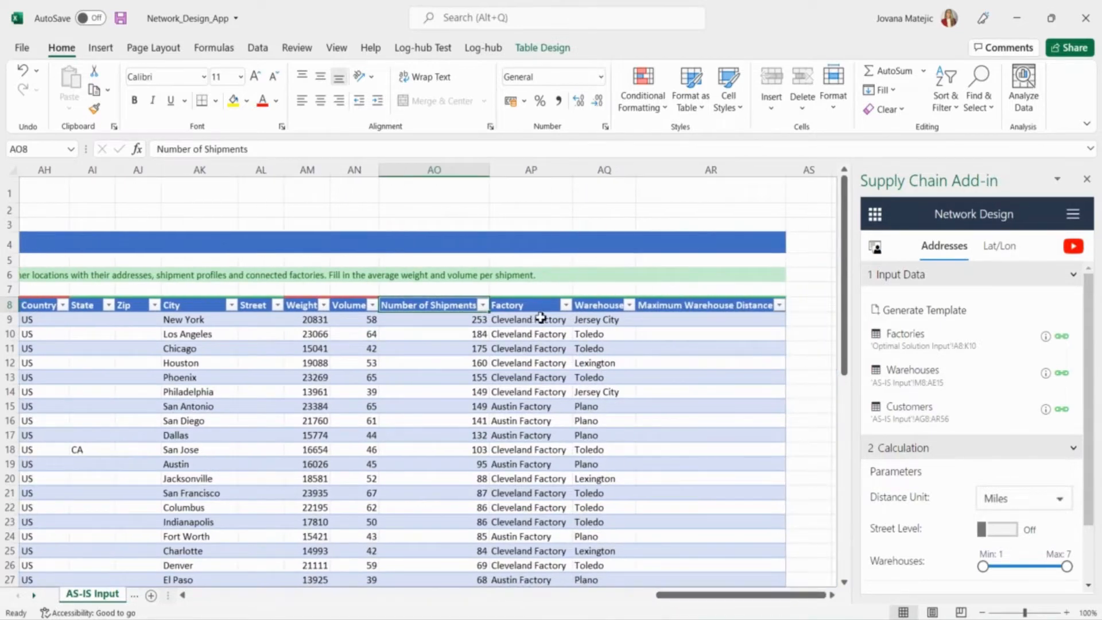
{"action": "left_click", "coordinate": [599, 305]}
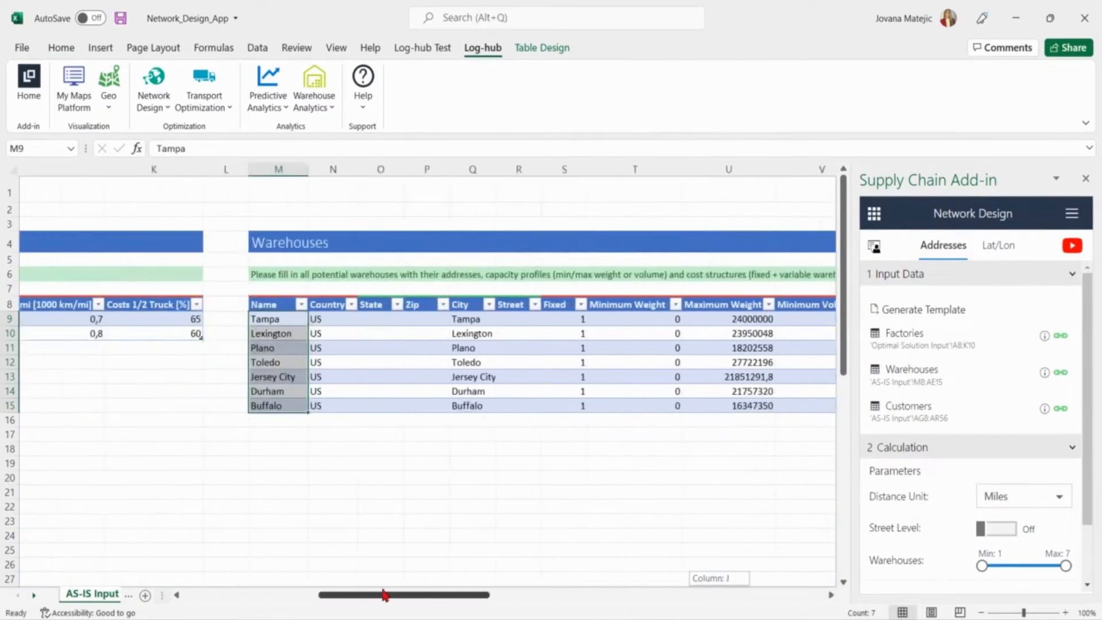
{"action": "scroll", "scroll_direction": "right", "scroll_amount": 3}
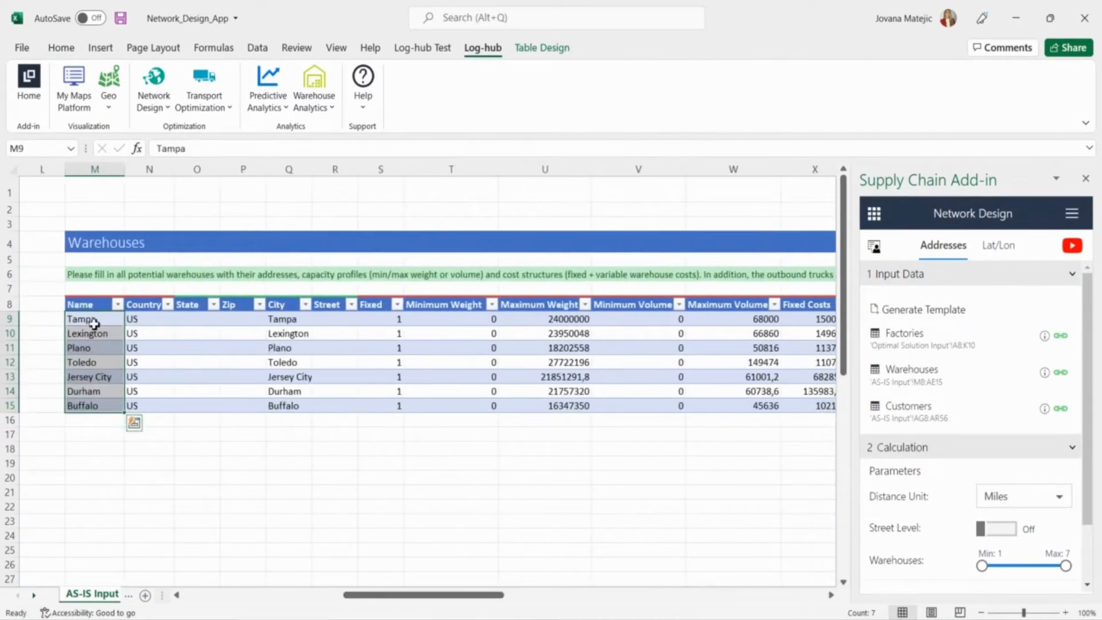
Set the minimum number of warehouses to 7 in the Network Design pane
{"action": "left_click_drag", "start_coordinate": [983, 566], "coordinate": [1067, 566]}
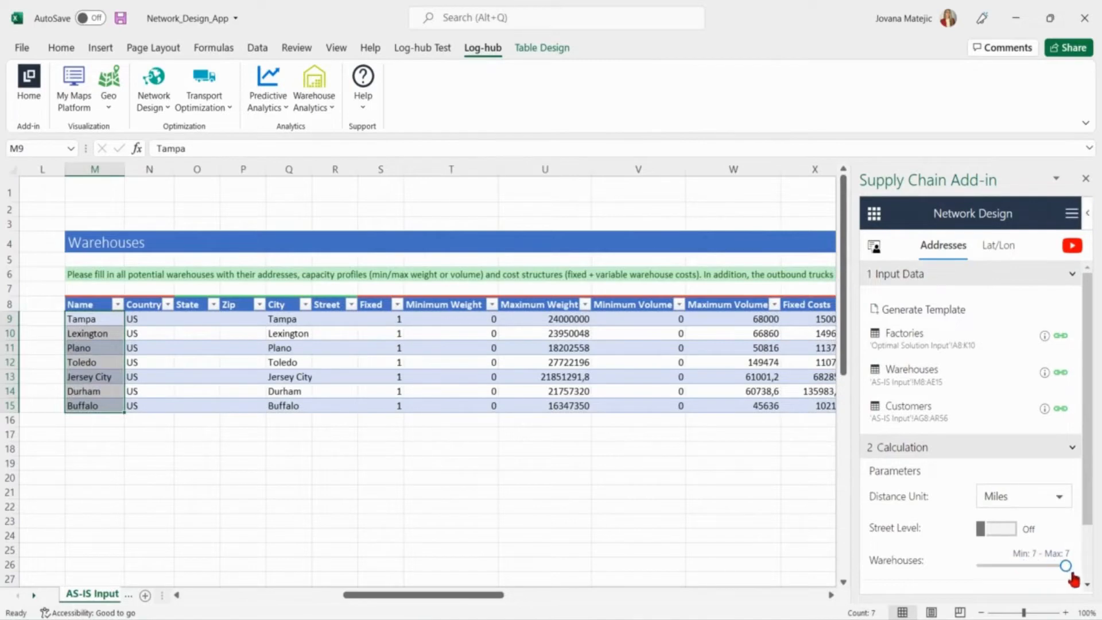
{"action": "scroll", "scroll_direction": "down", "scroll_amount": 3}
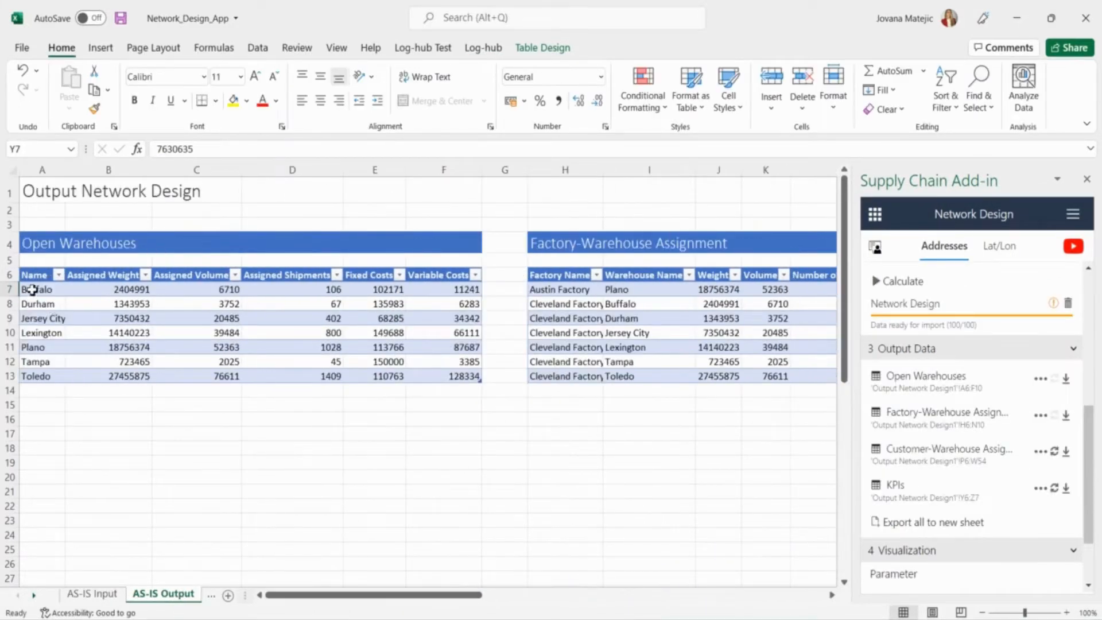
{"action": "left_click", "coordinate": [196, 448]}
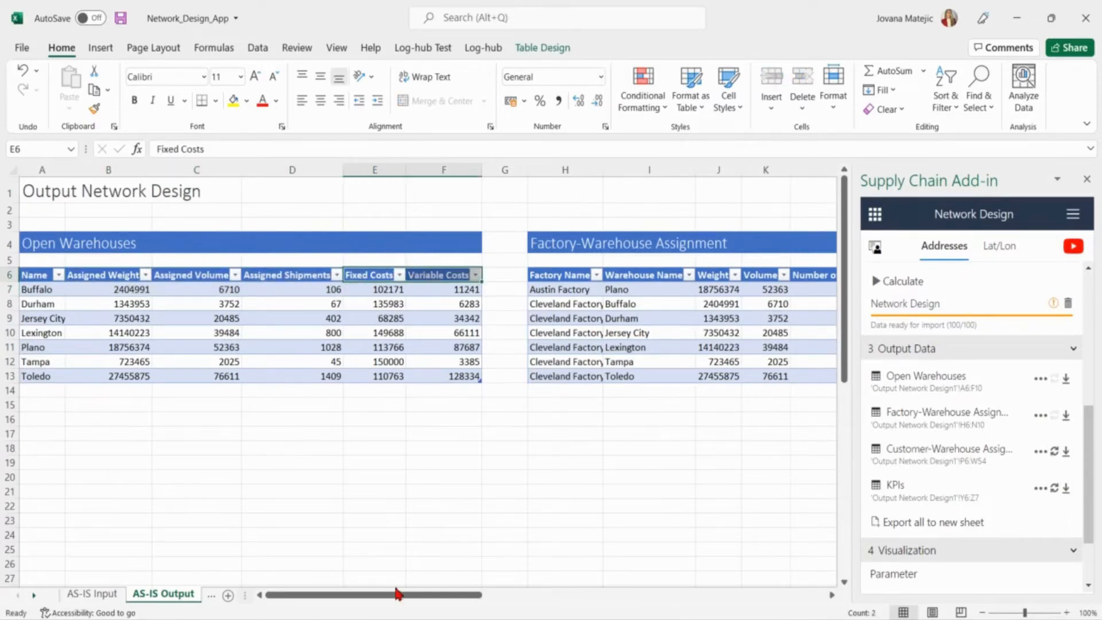
{"action": "left_click_drag", "start_coordinate": [398, 596], "coordinate": [489, 595]}
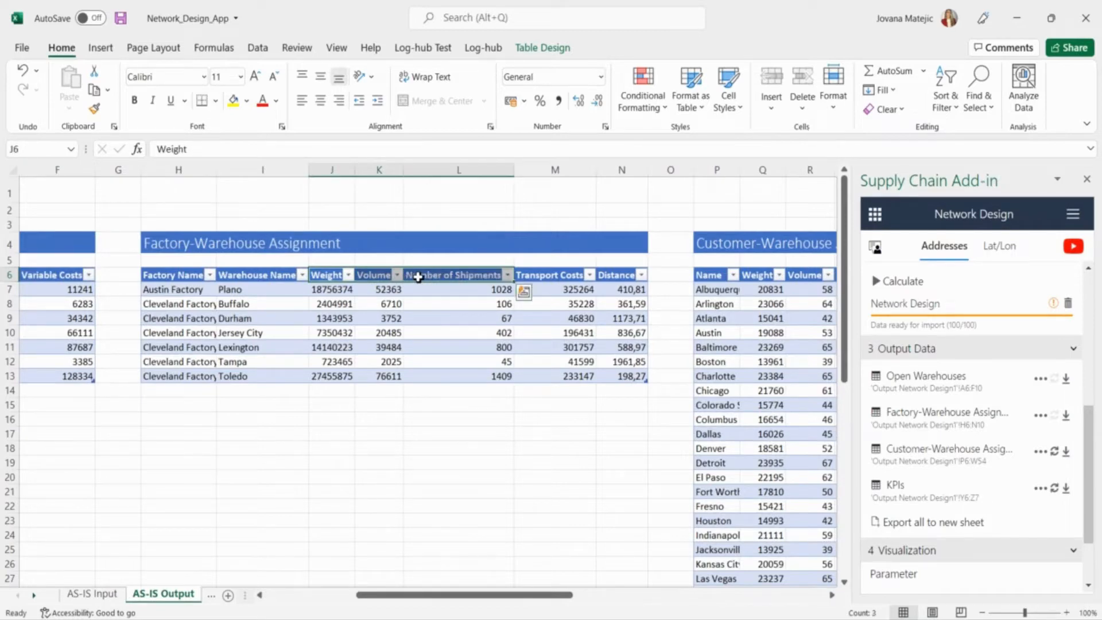
{"action": "mouse_move", "coordinate": [613, 298]}
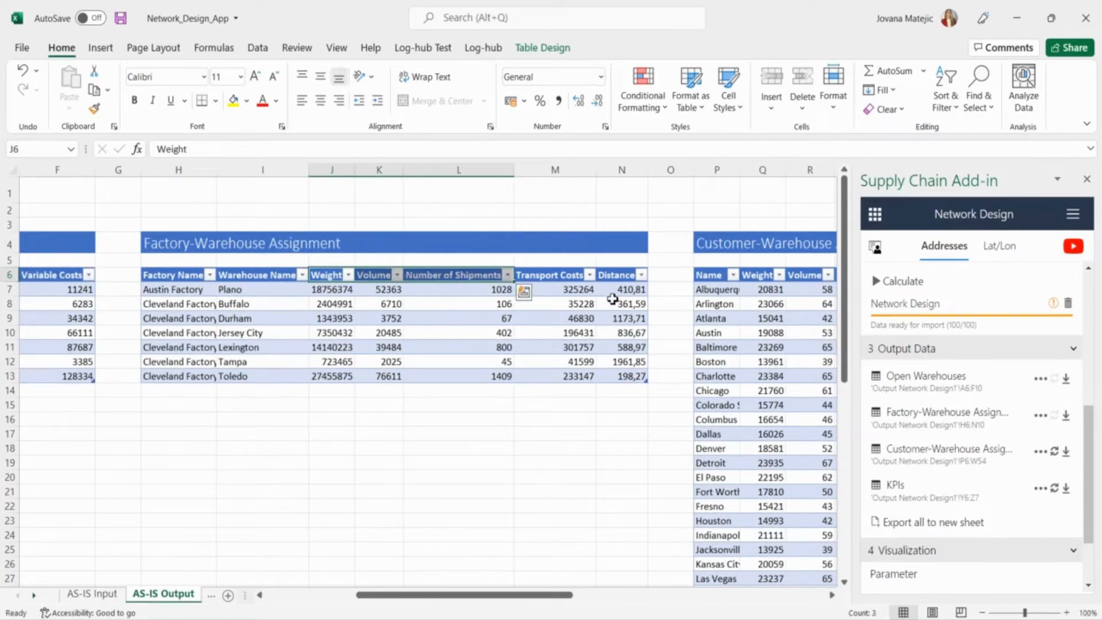
{"action": "left_click", "coordinate": [616, 275]}
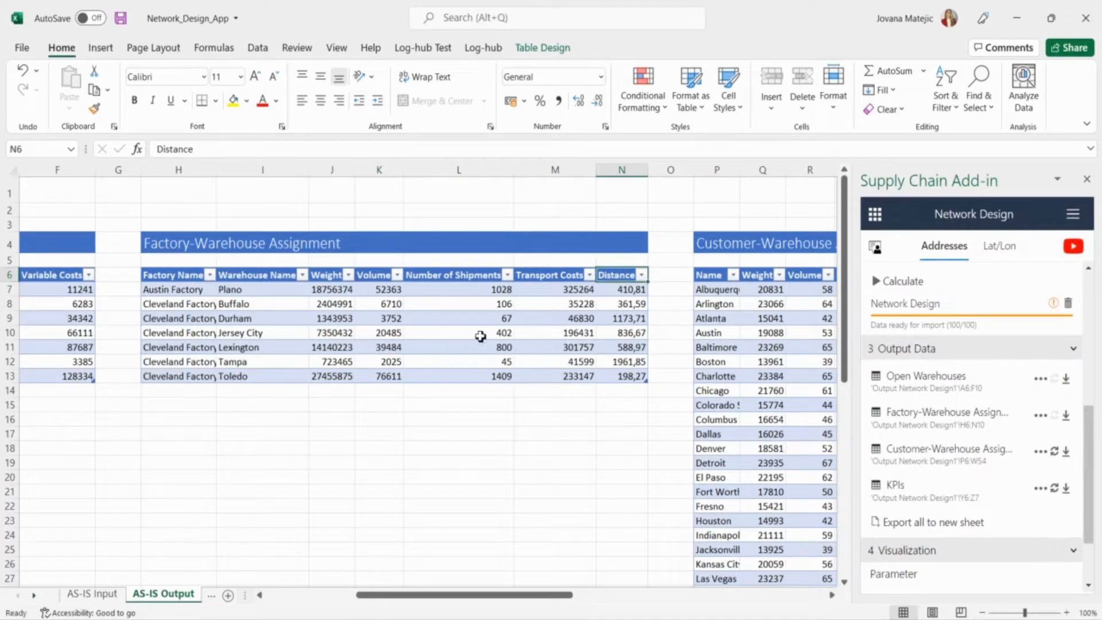
{"action": "mouse_move", "coordinate": [278, 395]}
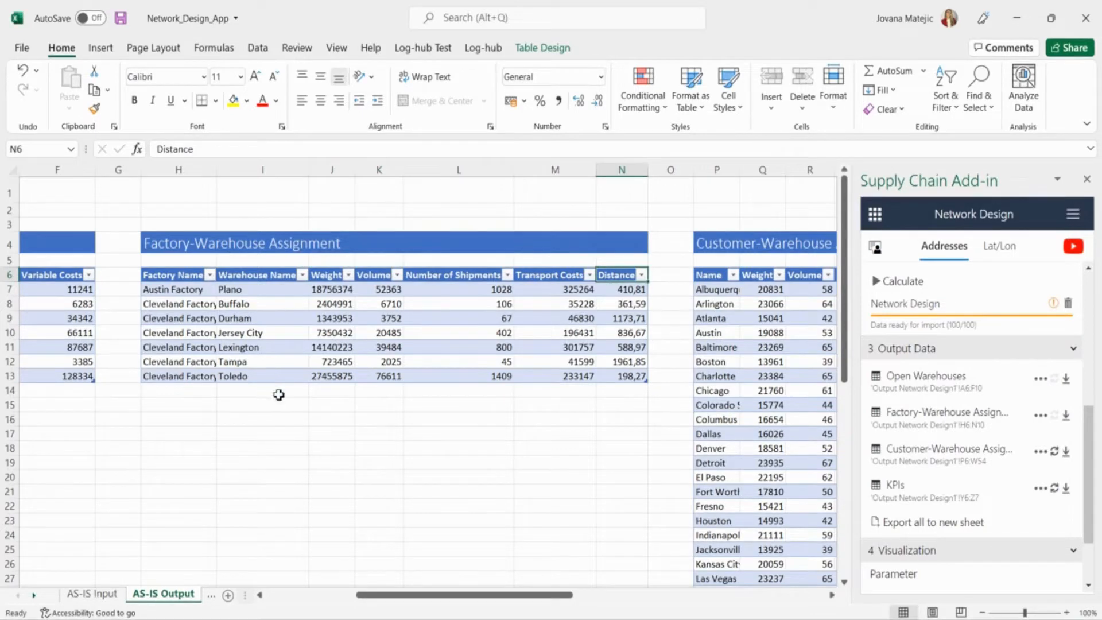
{"action": "left_click", "coordinate": [548, 275]}
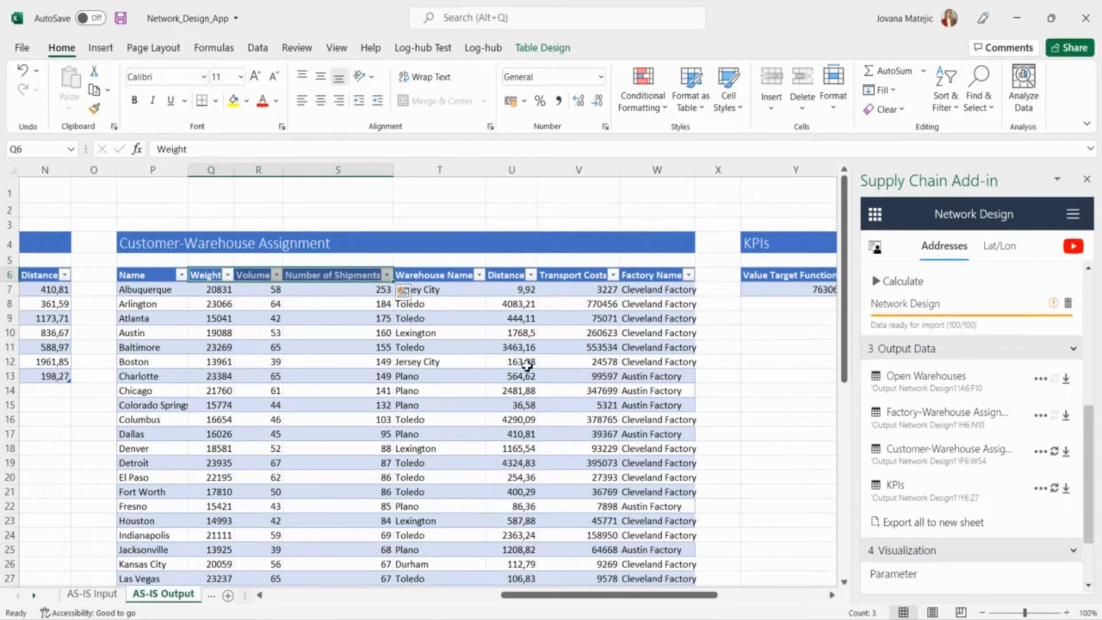
{"action": "left_click", "coordinate": [510, 275]}
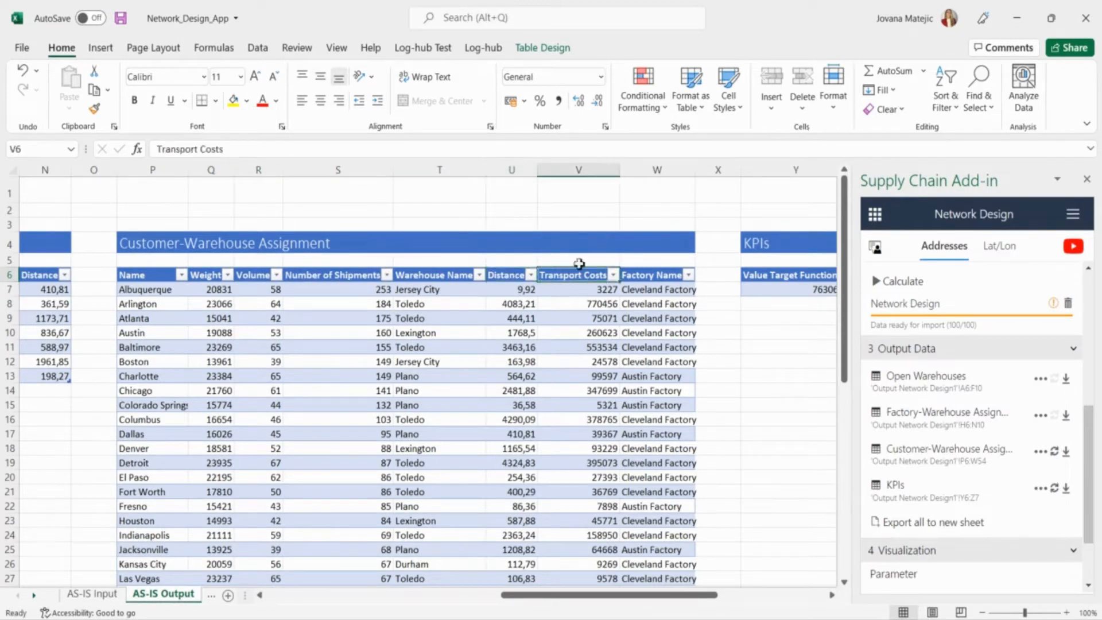
{"action": "mouse_move", "coordinate": [576, 563]}
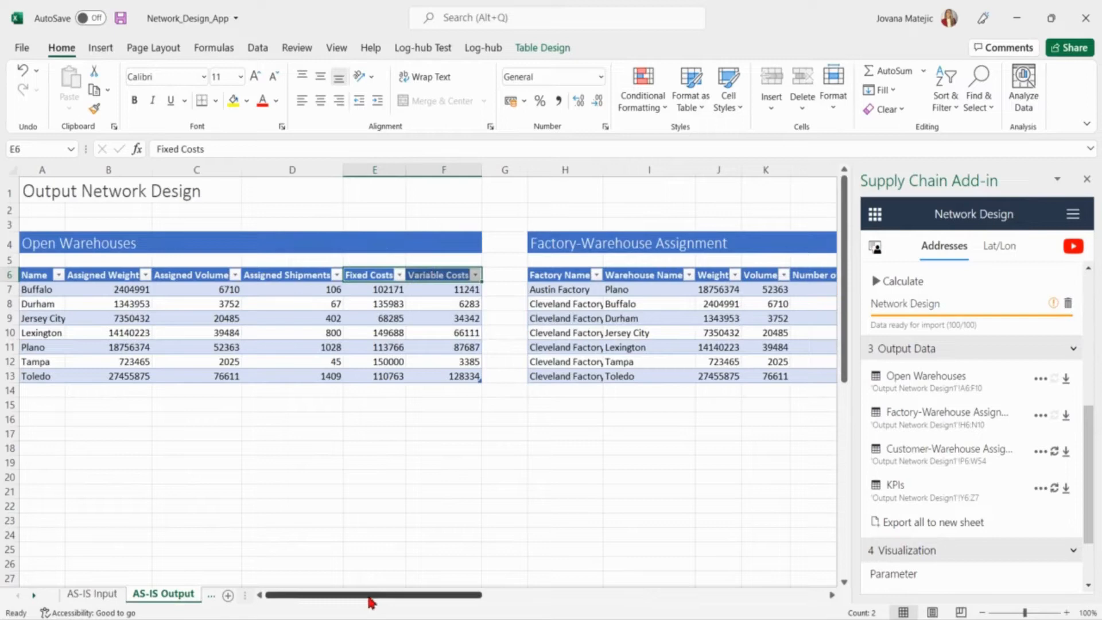
Scroll the sheet to the right to bring the table into view
{"action": "scroll", "scroll_direction": "right", "scroll_amount": 3}
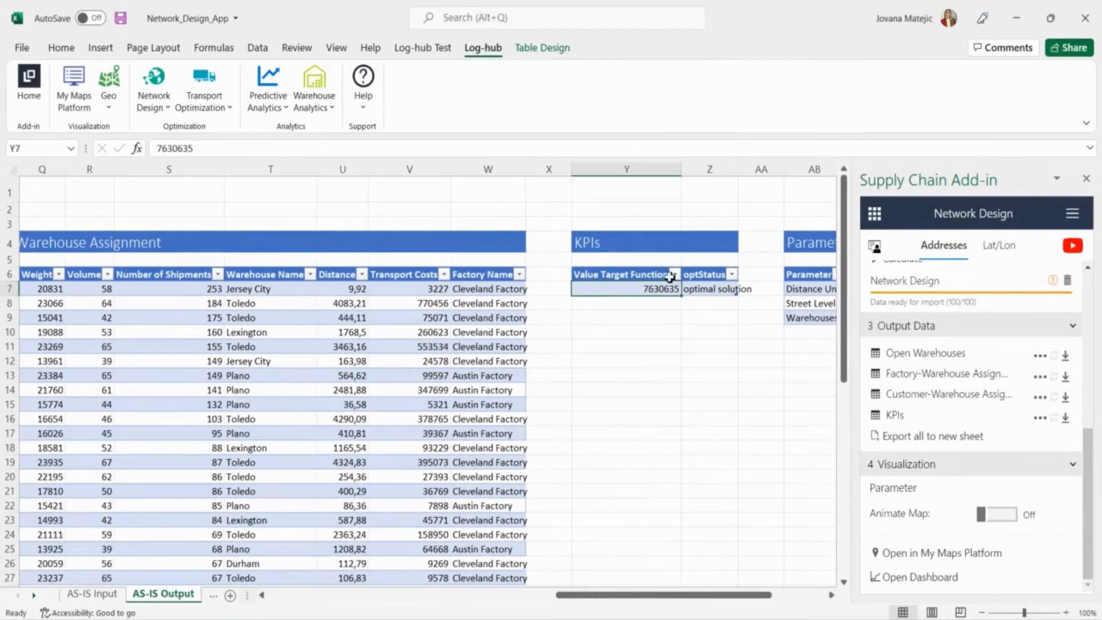
{"action": "mouse_move", "coordinate": [661, 312]}
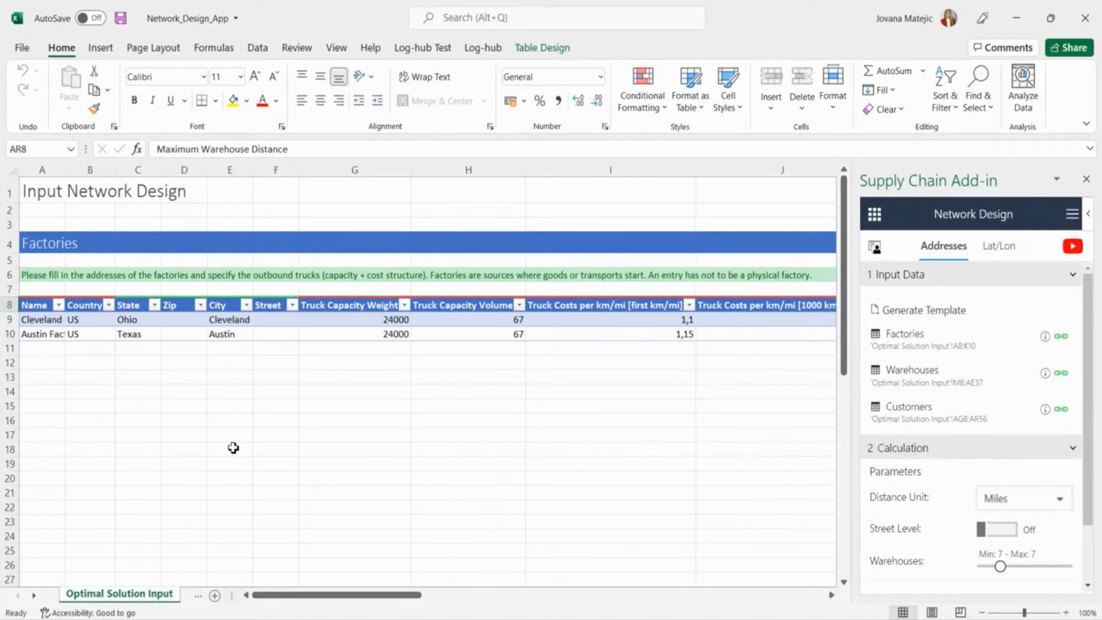
{"action": "mouse_move", "coordinate": [263, 533]}
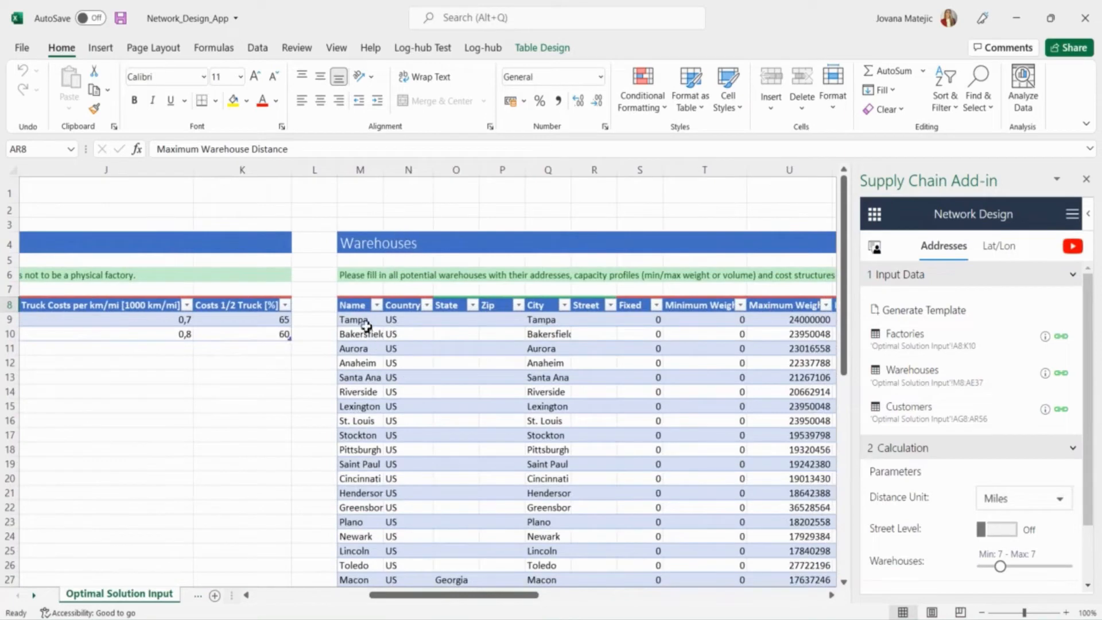
{"action": "left_click", "coordinate": [356, 319]}
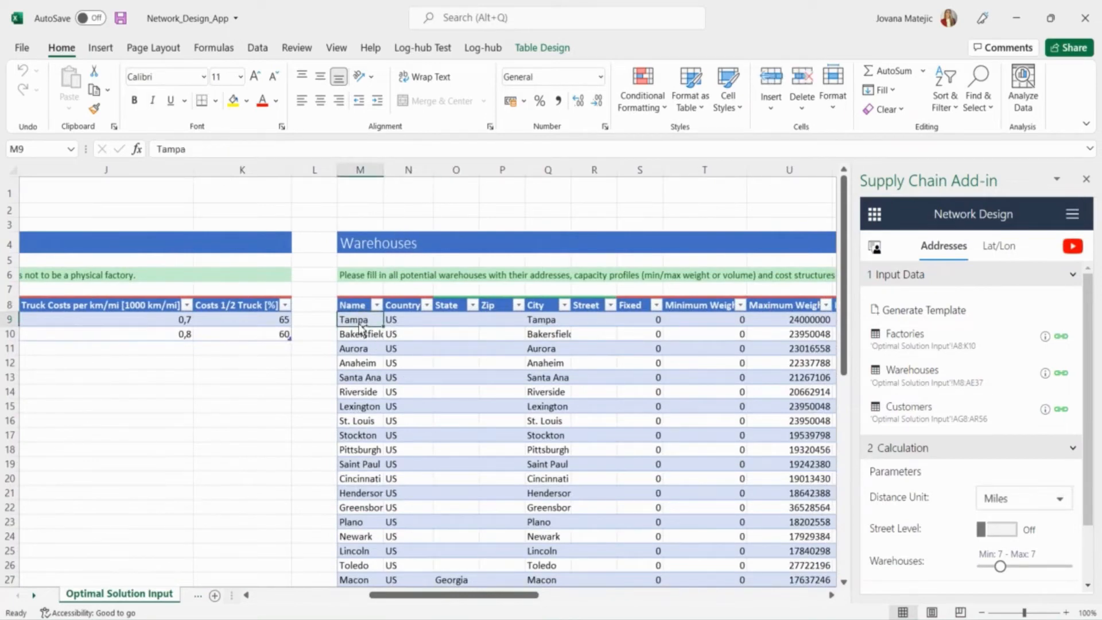
{"action": "scroll", "scroll_direction": "down", "scroll_amount": 3}
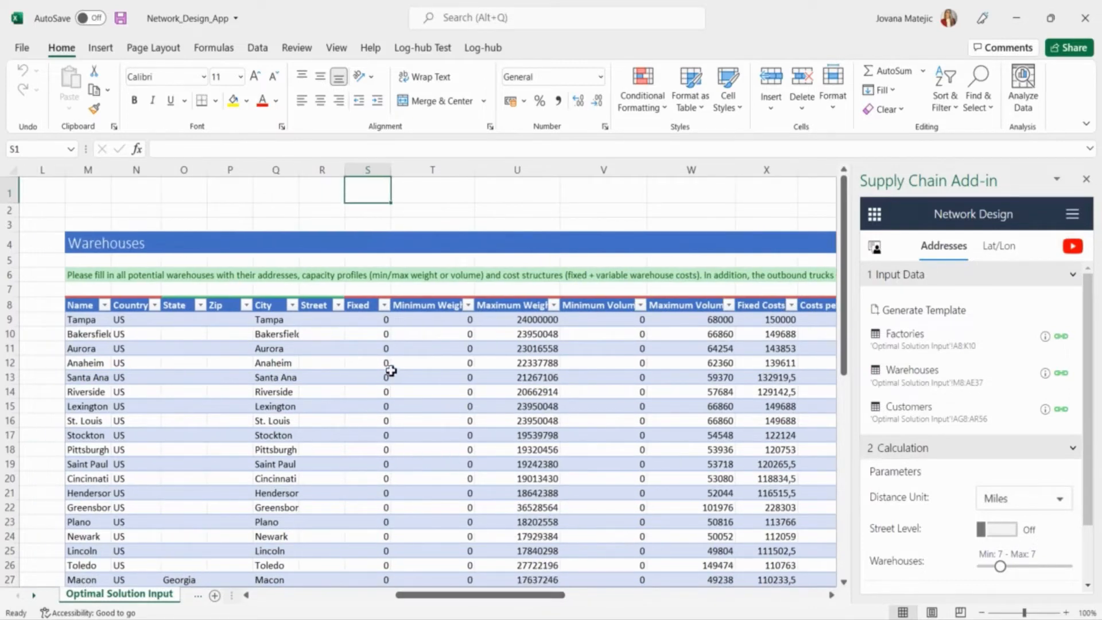
{"action": "mouse_move", "coordinate": [370, 355]}
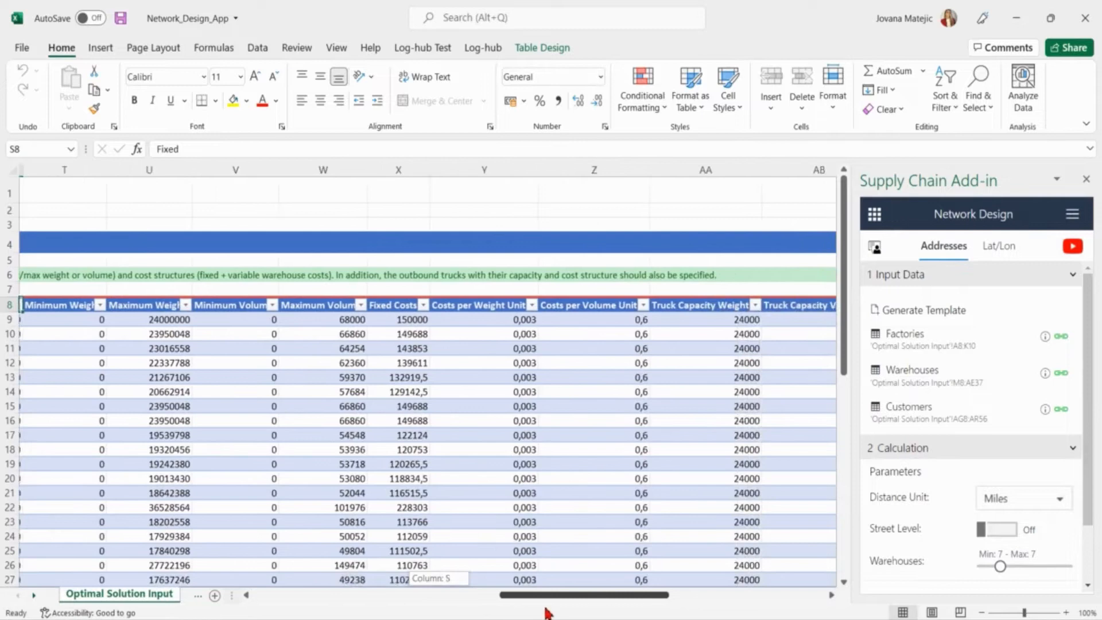
{"action": "scroll", "scroll_direction": "right", "scroll_amount": 3}
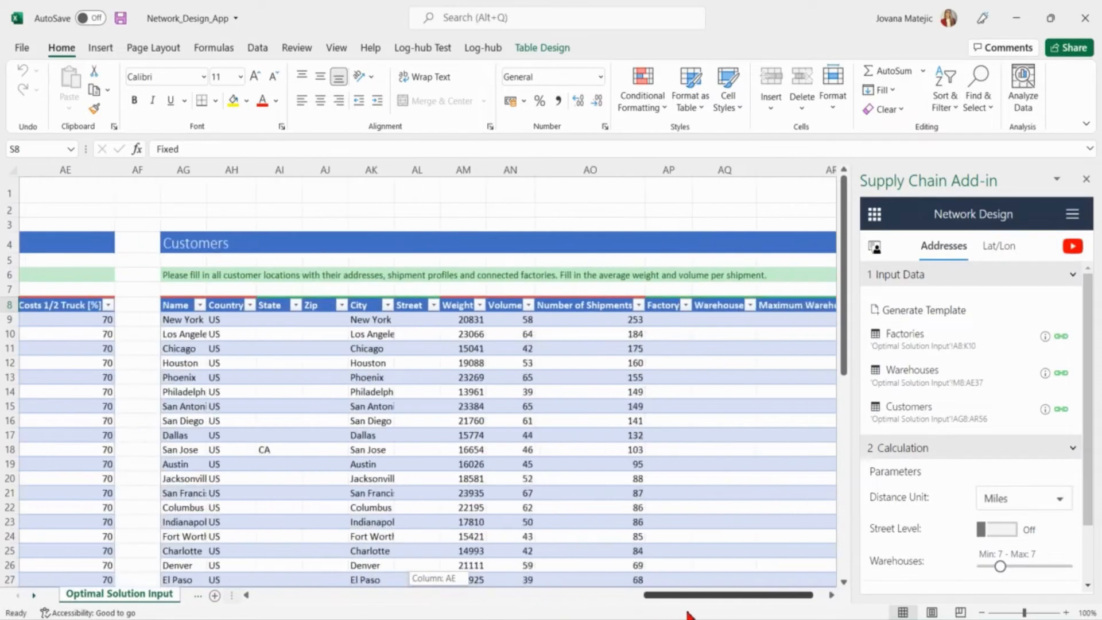
{"action": "scroll", "scroll_direction": "right", "scroll_amount": 3}
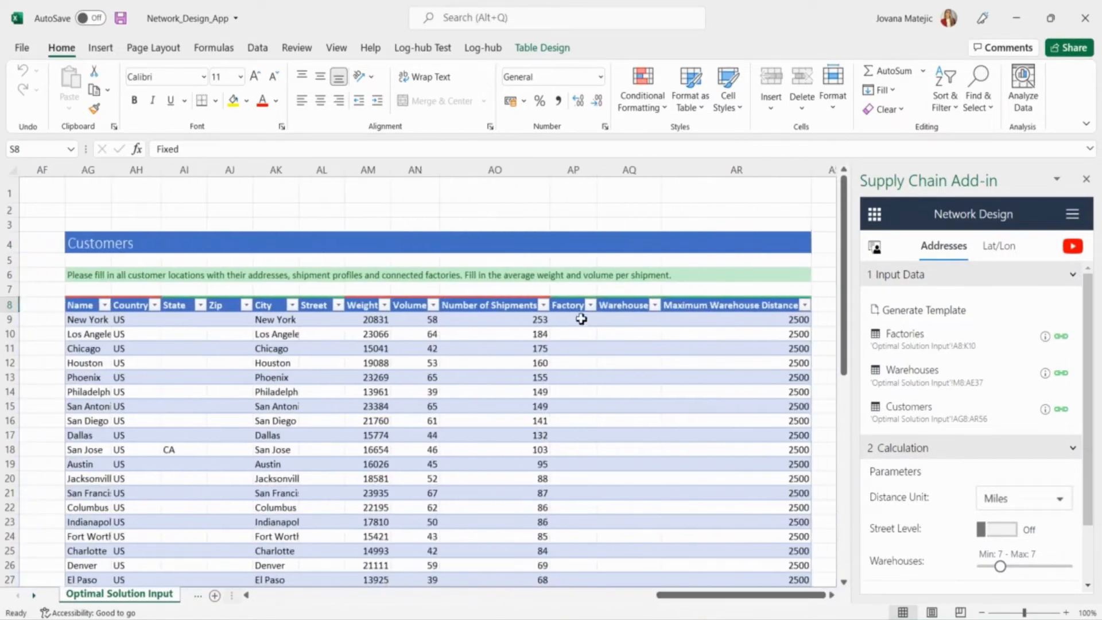
{"action": "left_click", "coordinate": [581, 319]}
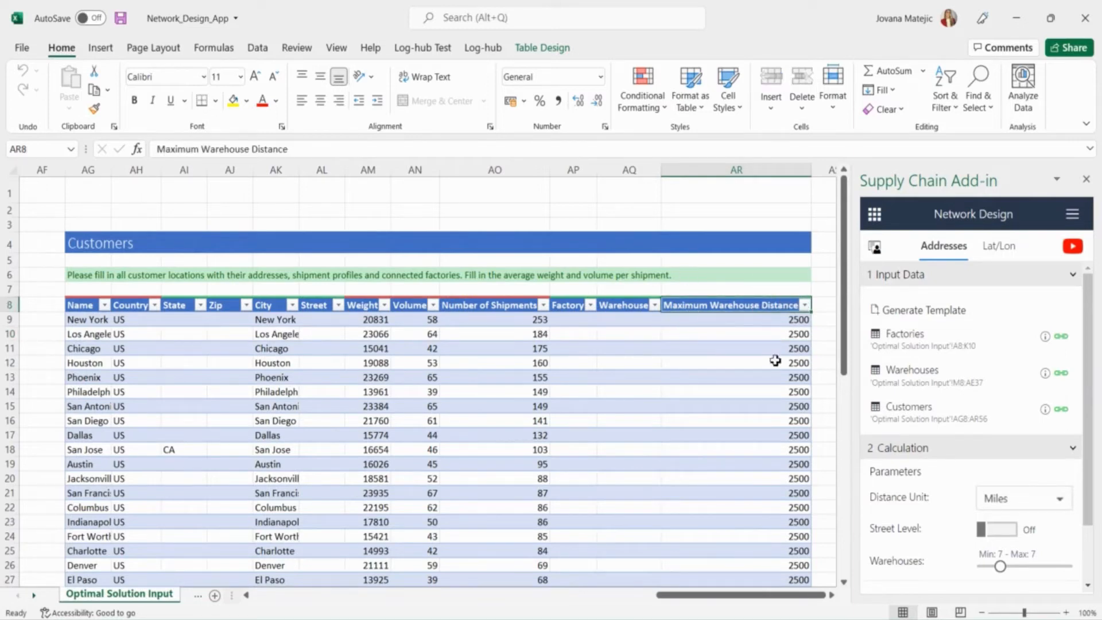
Allow 1 to 29 warehouses in the Log-hub Network Design pane and import the optimal results
{"action": "left_click", "coordinate": [482, 48]}
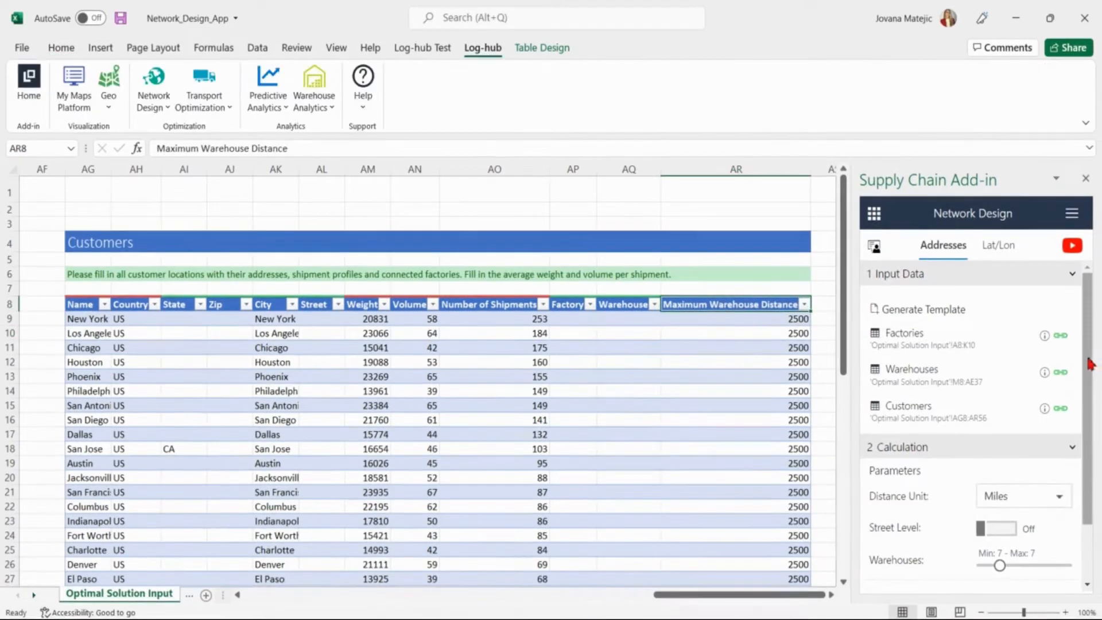
{"action": "scroll", "scroll_direction": "down", "scroll_amount": 3}
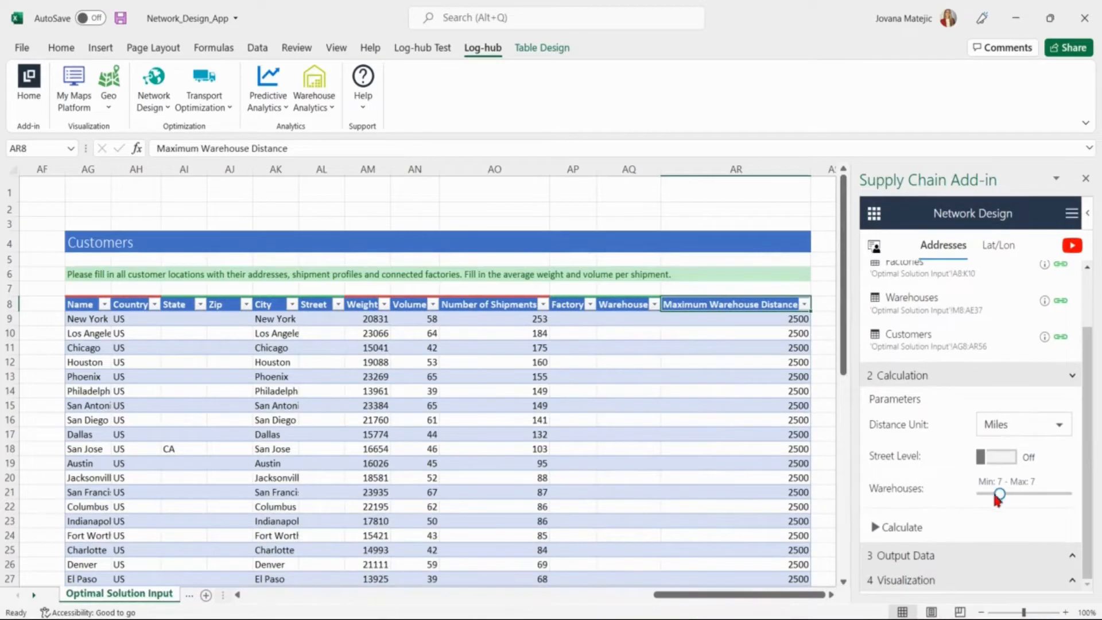
{"action": "left_click_drag", "start_coordinate": [1000, 493], "coordinate": [1065, 493]}
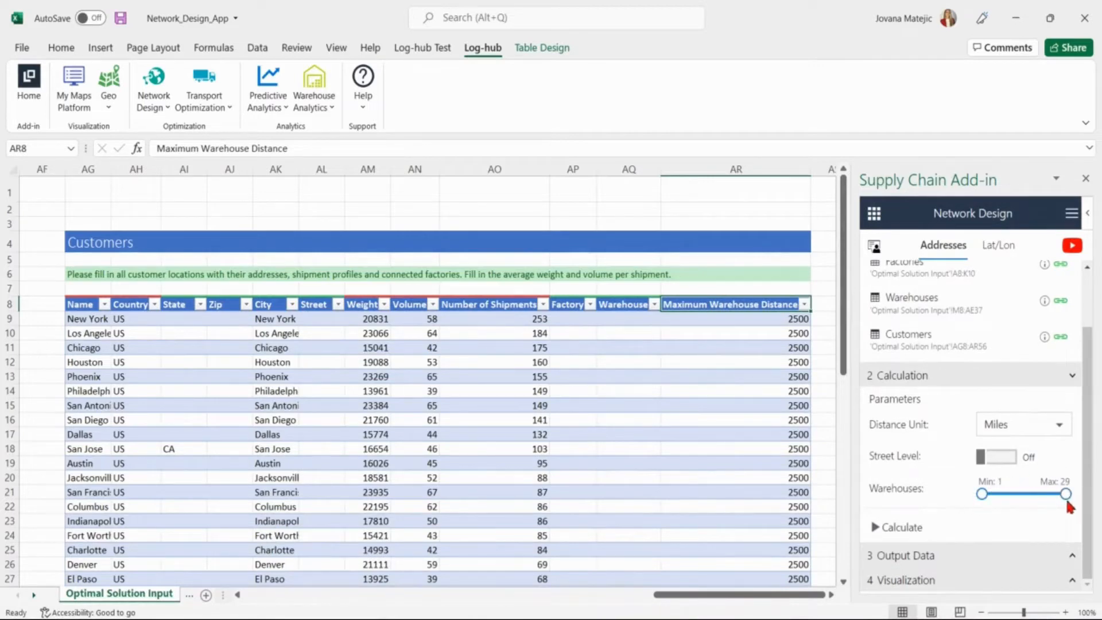
{"action": "mouse_move", "coordinate": [1057, 514]}
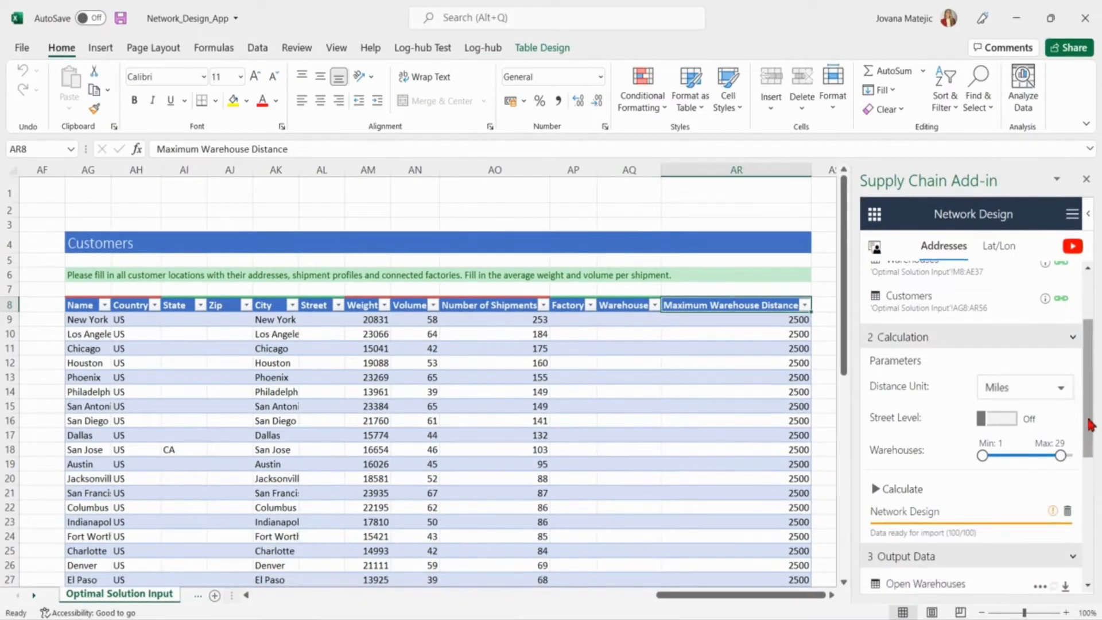
{"action": "left_click", "coordinate": [243, 594]}
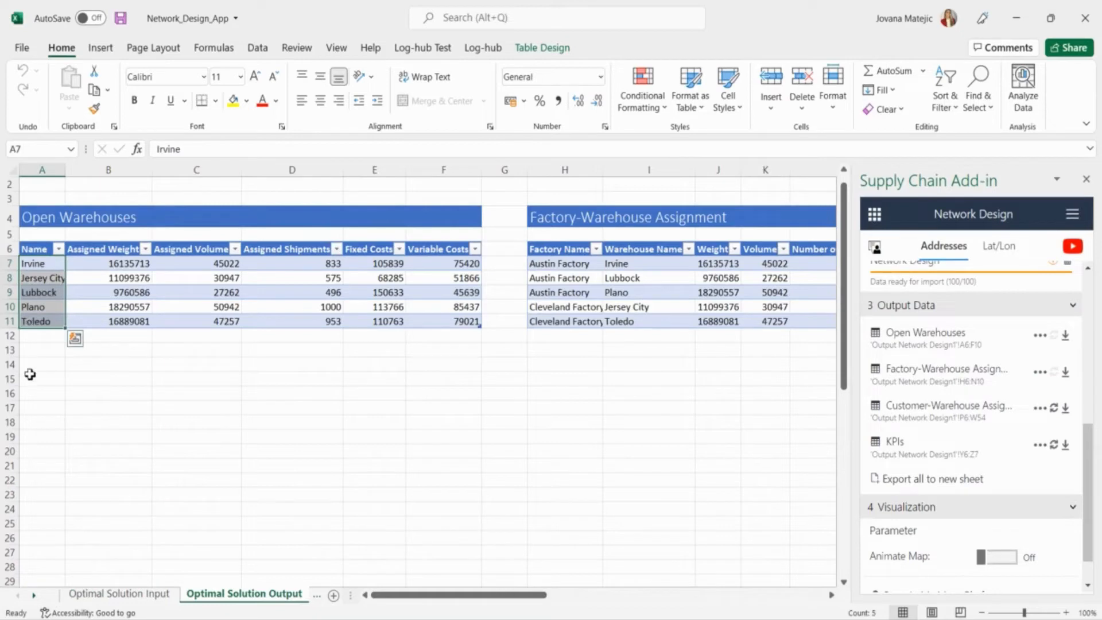
Review the Optimal Solution Output tables, from the Jersey City open warehouse to the KPIs
{"action": "left_click", "coordinate": [41, 278]}
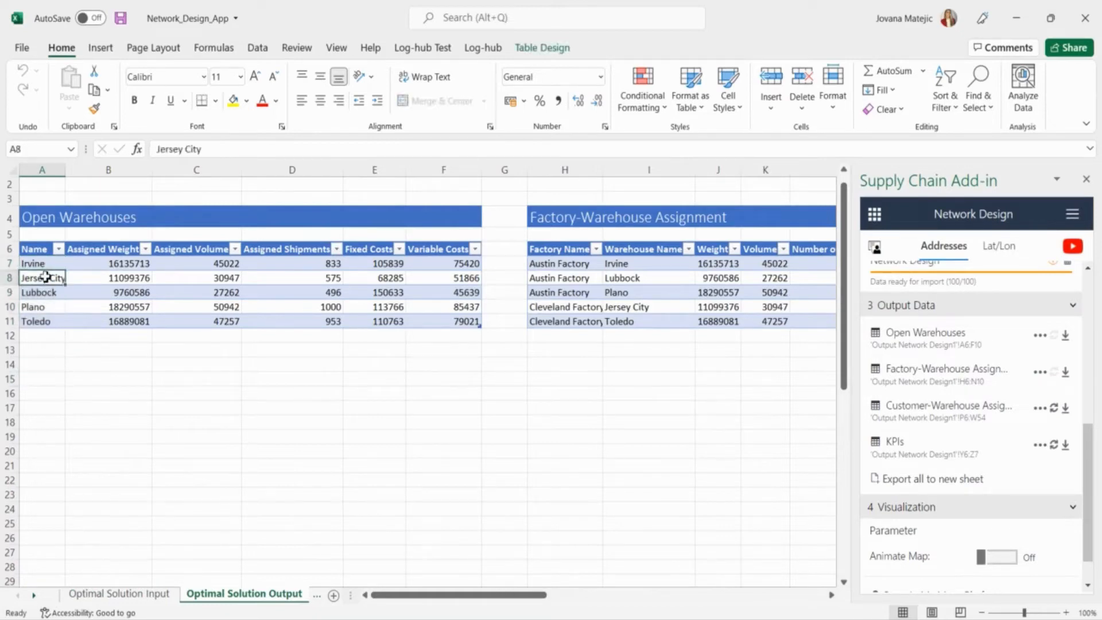
{"action": "left_click", "coordinate": [40, 321]}
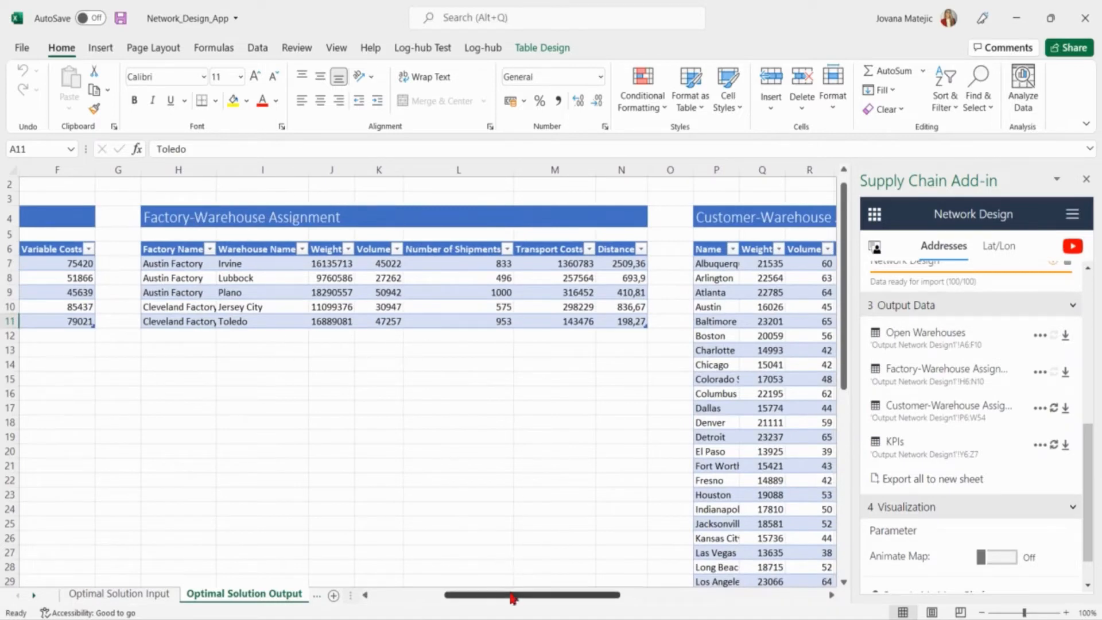
{"action": "scroll", "scroll_direction": "right", "scroll_amount": 3}
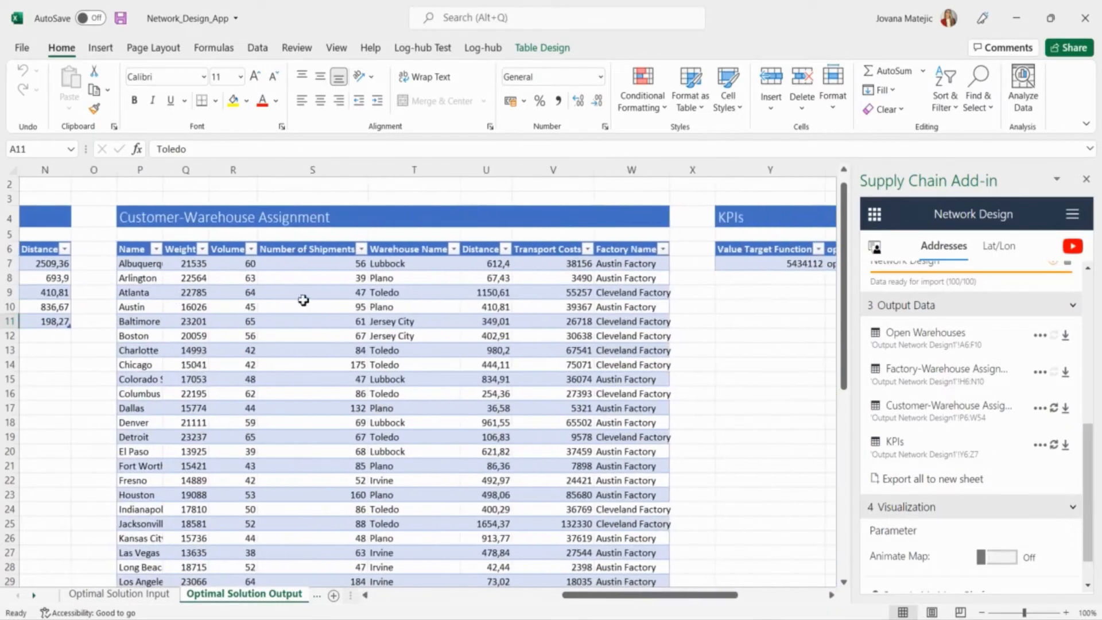
{"action": "scroll", "scroll_direction": "left", "scroll_amount": 3}
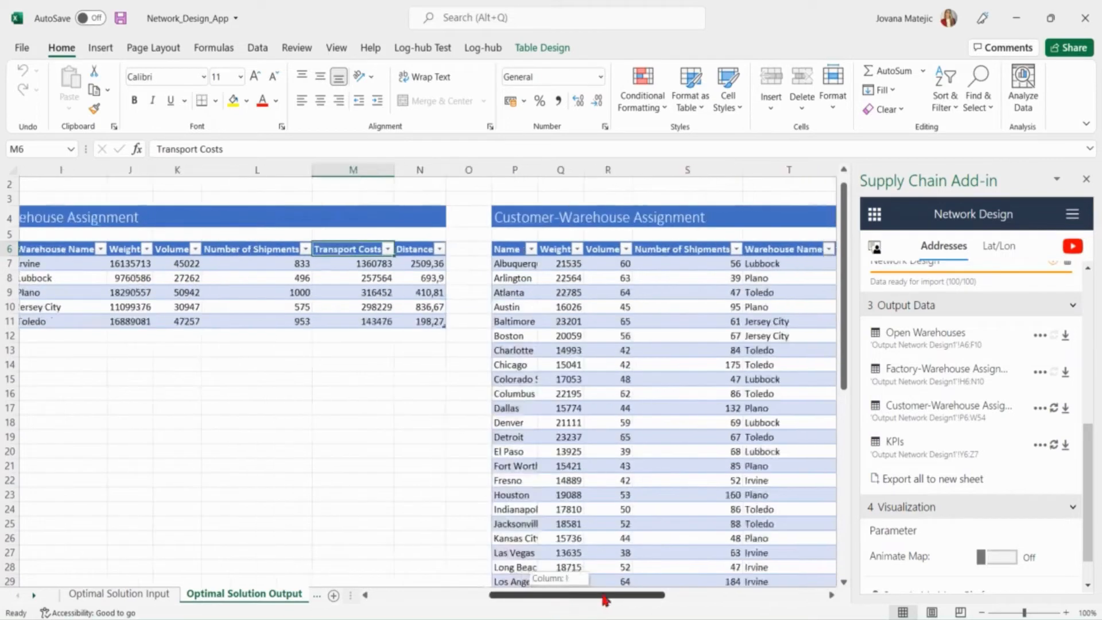
{"action": "scroll", "scroll_direction": "right", "scroll_amount": 3}
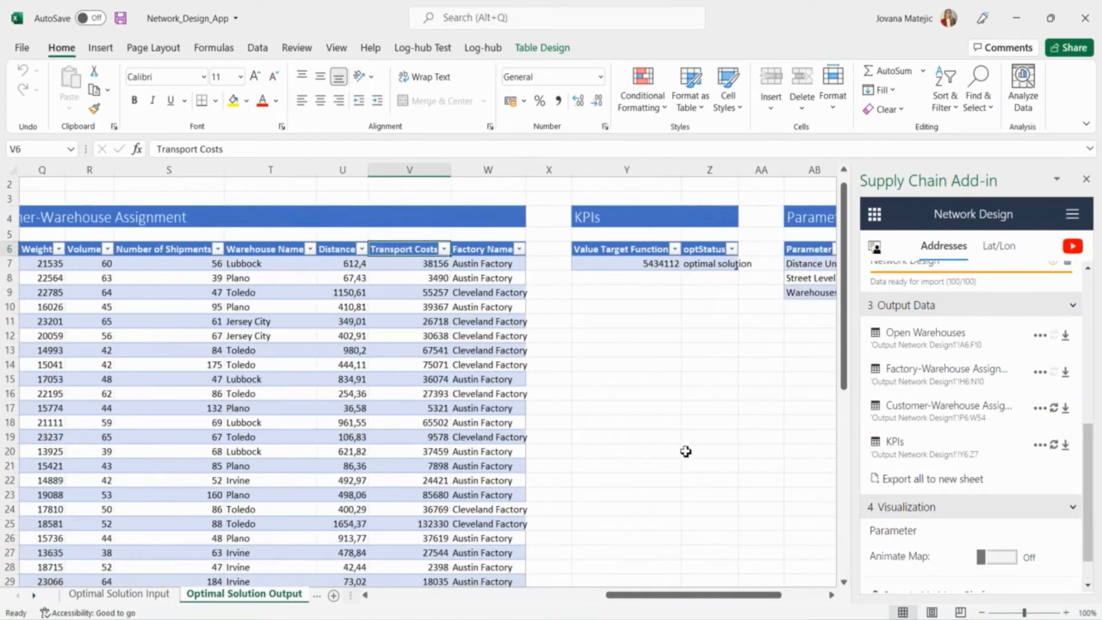
{"action": "left_click", "coordinate": [641, 263]}
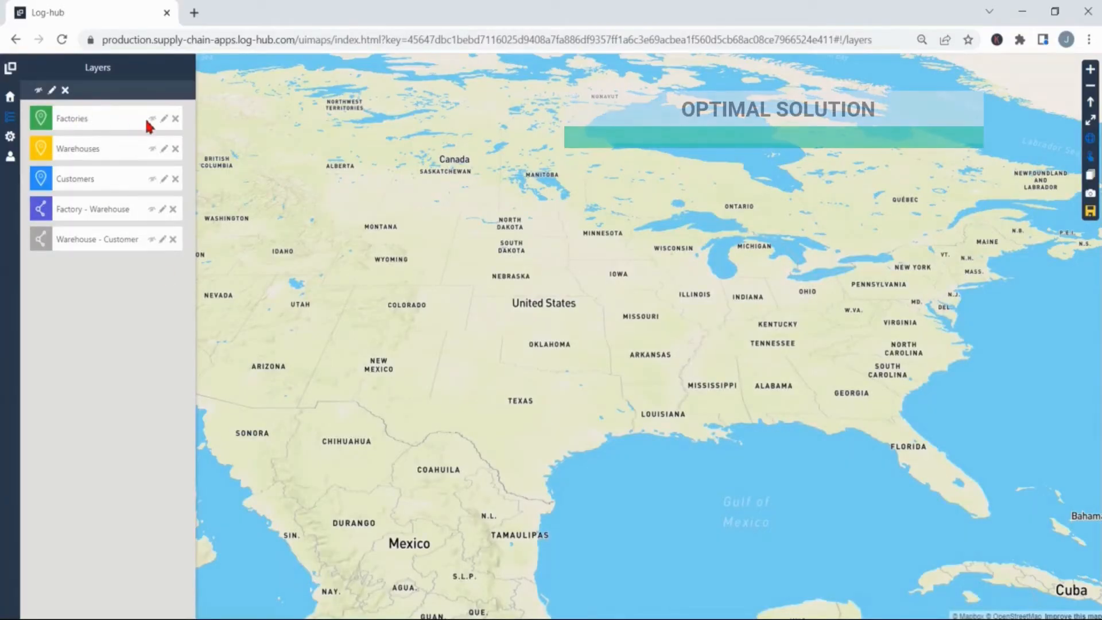
Show the factory and remaining network layers, then view the Irvine warehouse's weight and cost details
{"action": "left_click", "coordinate": [151, 118]}
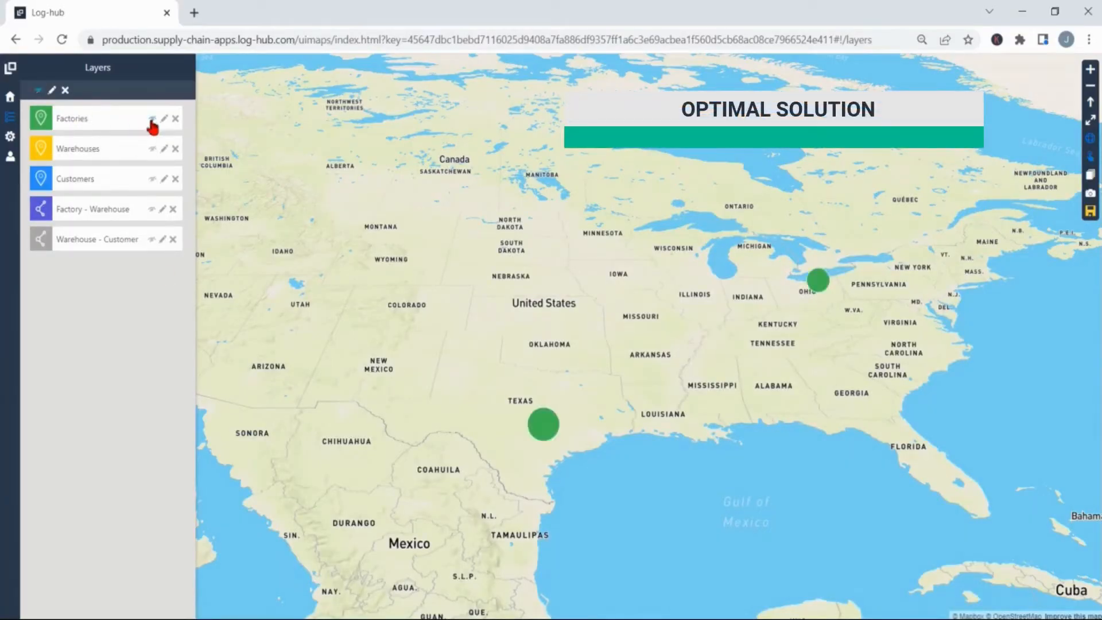
{"action": "left_click", "coordinate": [152, 179]}
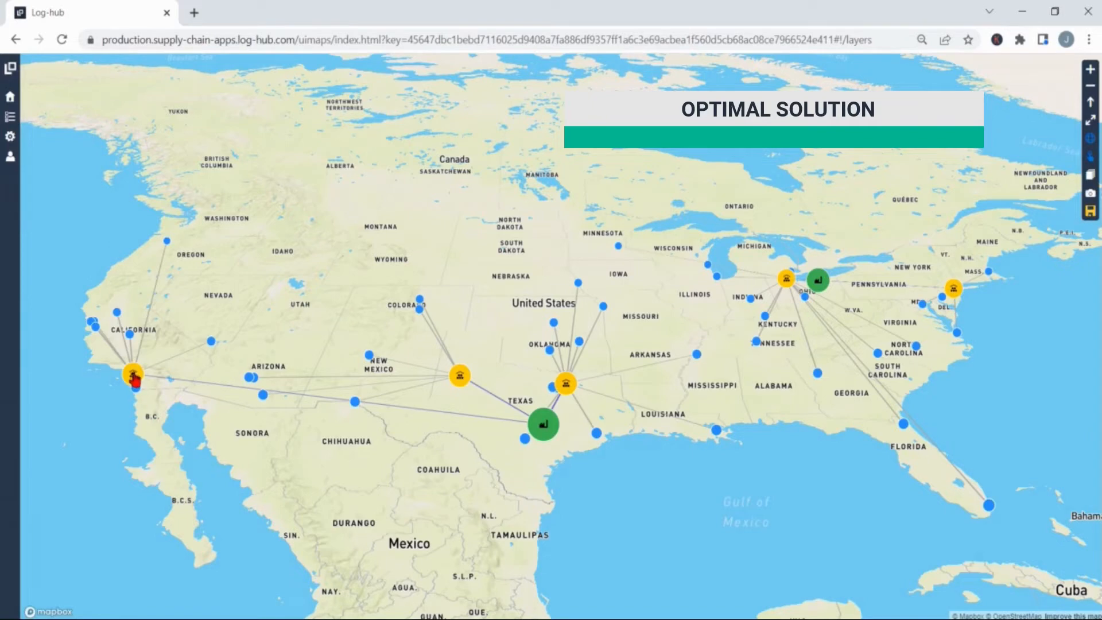
{"action": "left_click", "coordinate": [133, 375]}
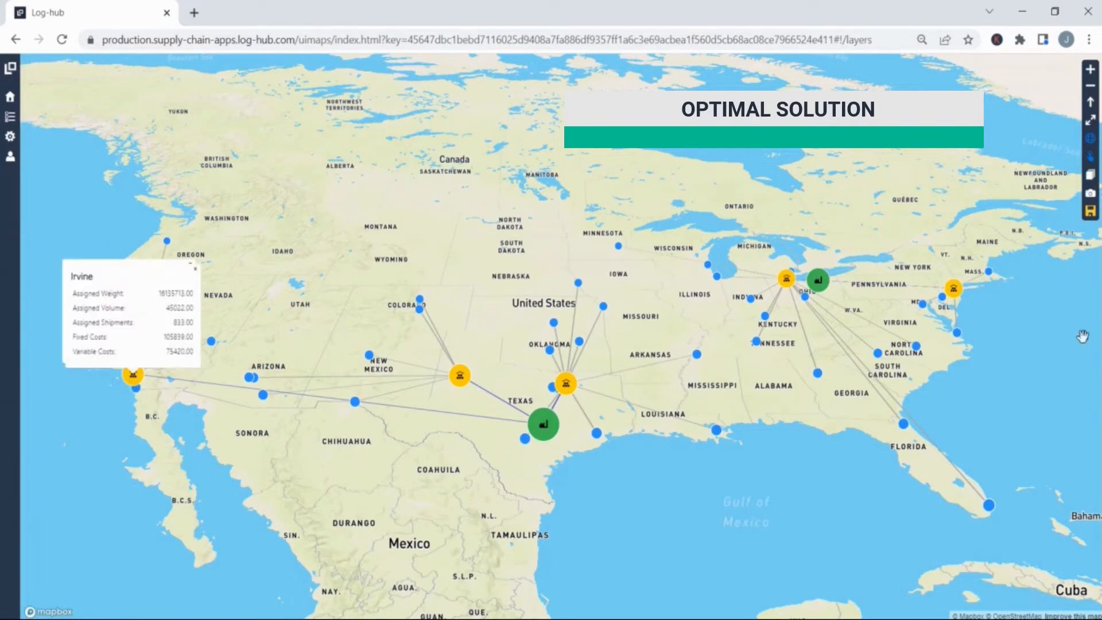